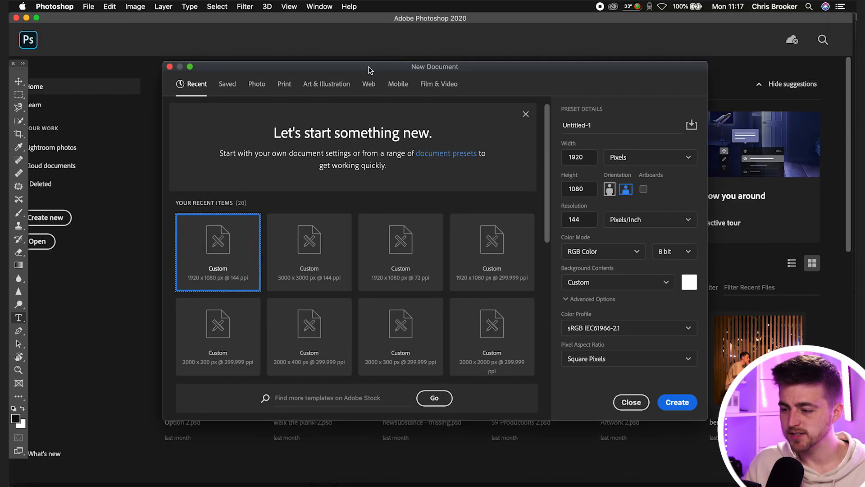
# Create a new blank 1920 × 1080 px document at 144 ppi from the preset.
pyautogui.click(578, 156)
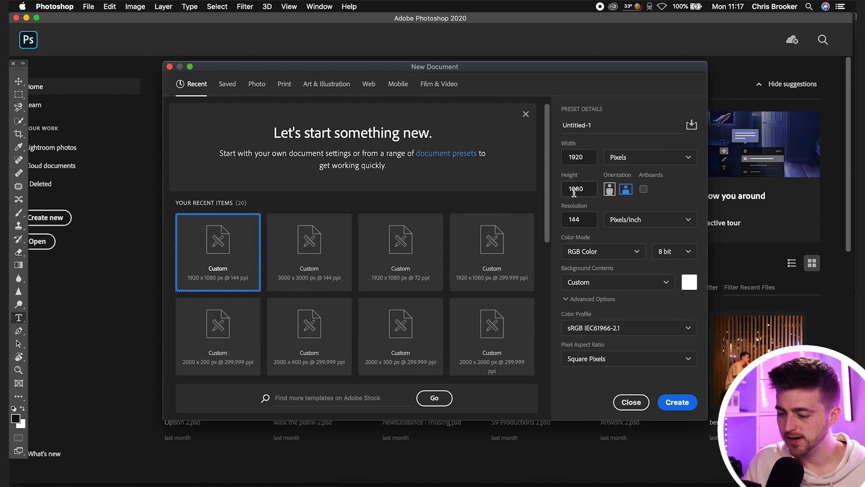
pyautogui.click(677, 402)
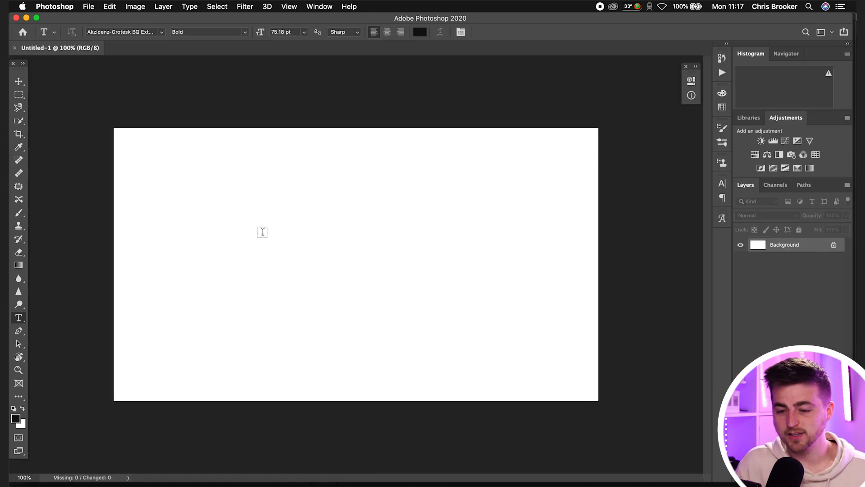
pyautogui.moveTo(18, 213)
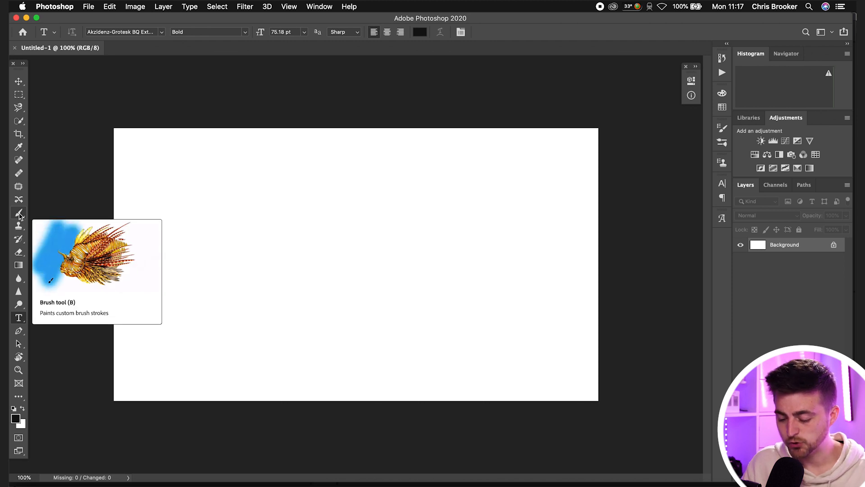
# Select the Brush tool with the KYLE Ultimate Charcoal Pencil preset from Dry Media Brushes at 600 px.
pyautogui.click(18, 212)
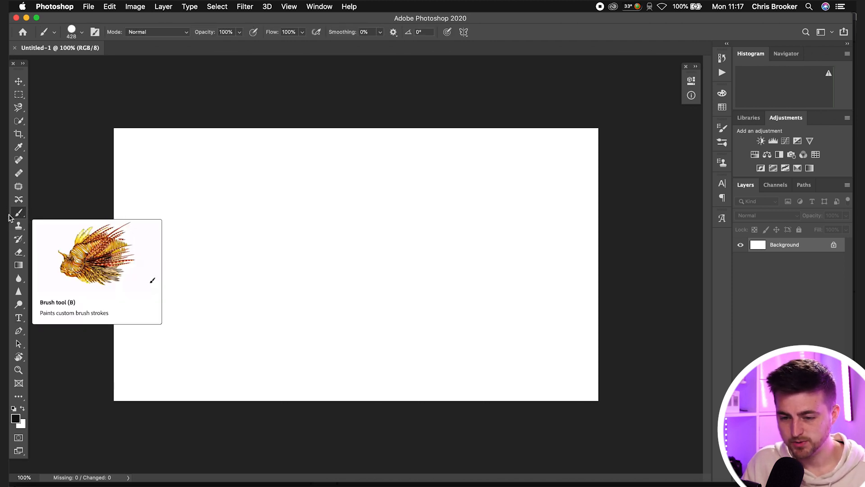
pyautogui.moveTo(80, 38)
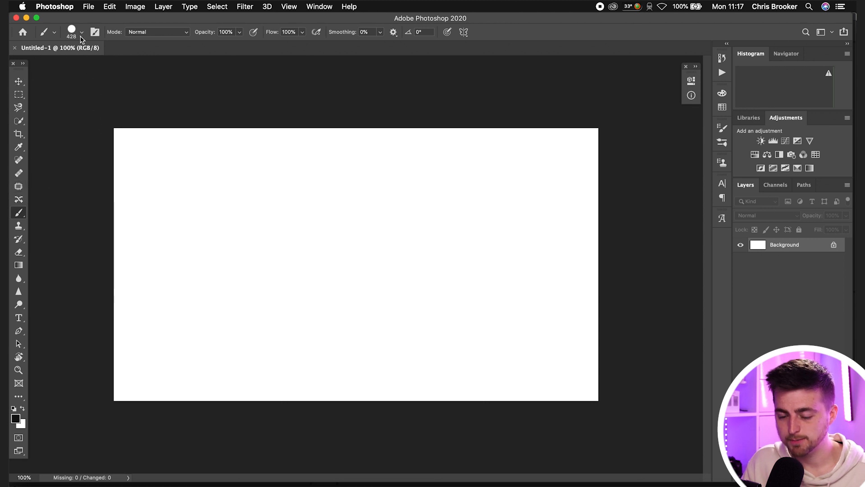
pyautogui.click(81, 32)
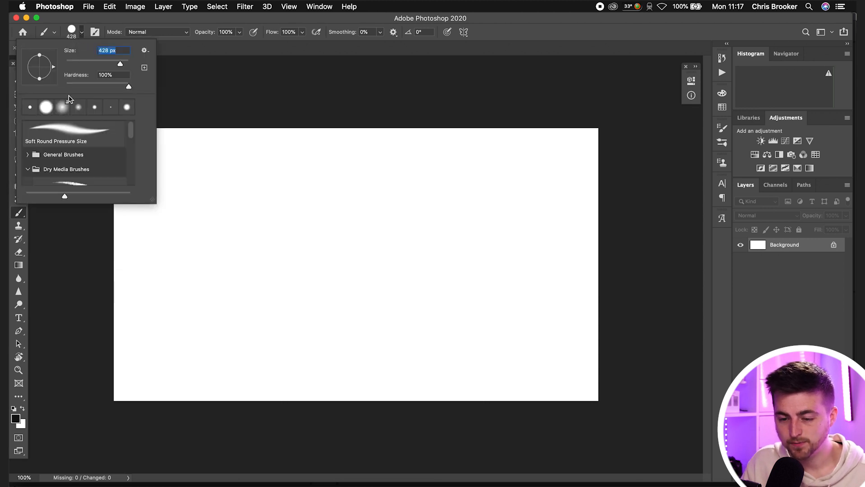
pyautogui.scroll(-3)
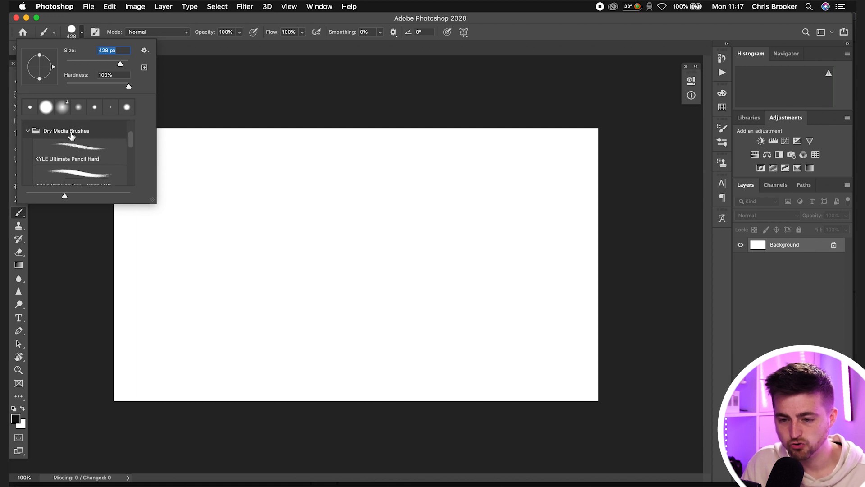
pyautogui.click(79, 171)
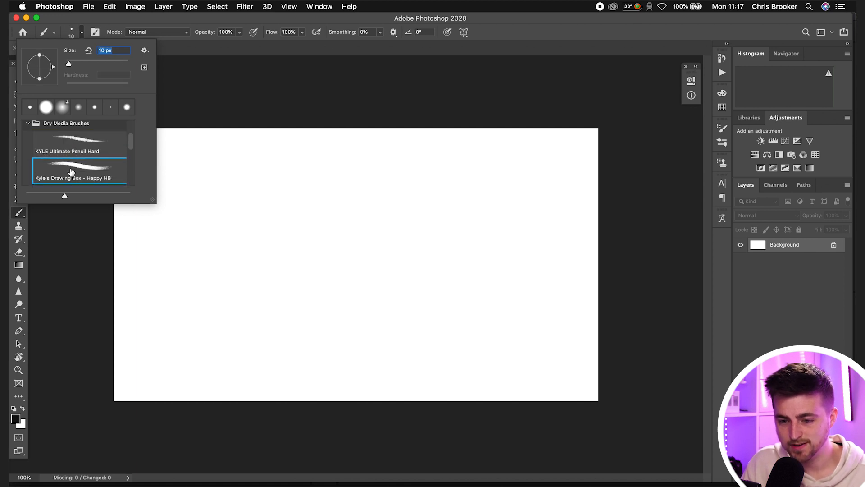
pyautogui.scroll(-3)
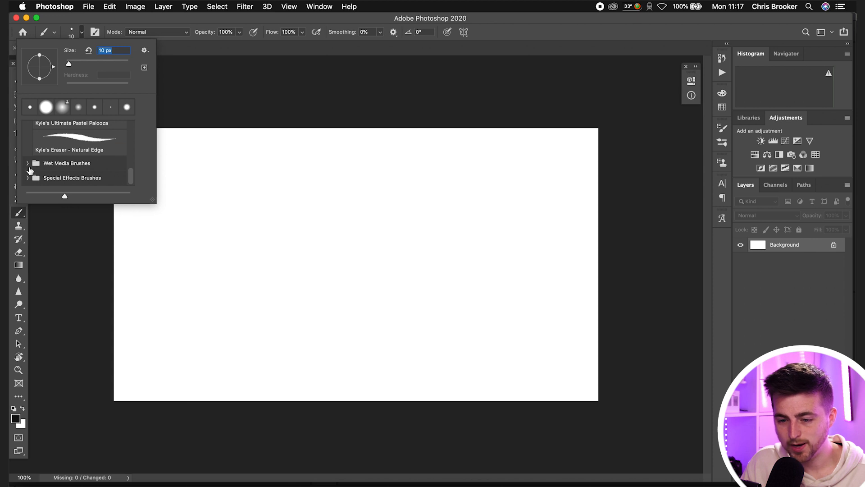
pyautogui.click(27, 178)
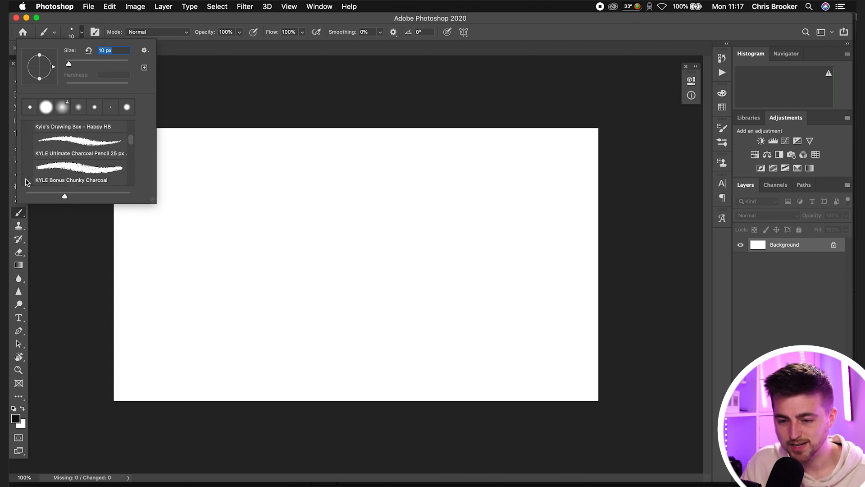
pyautogui.scroll(3)
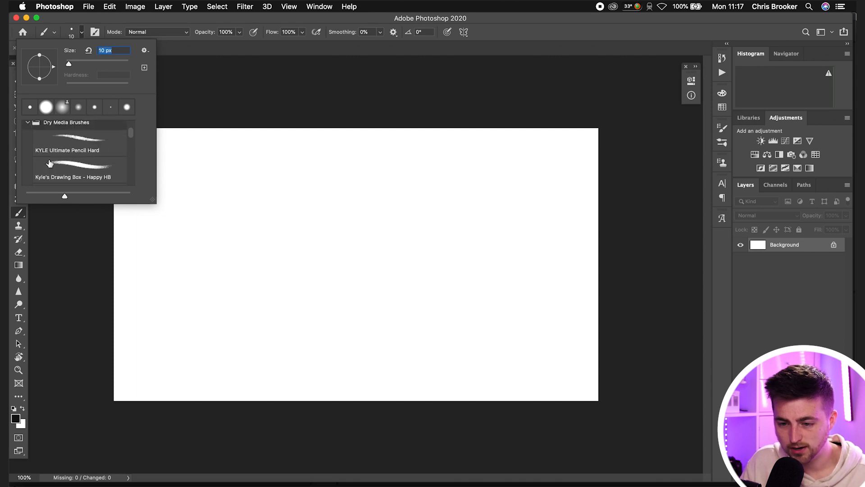
pyautogui.click(78, 168)
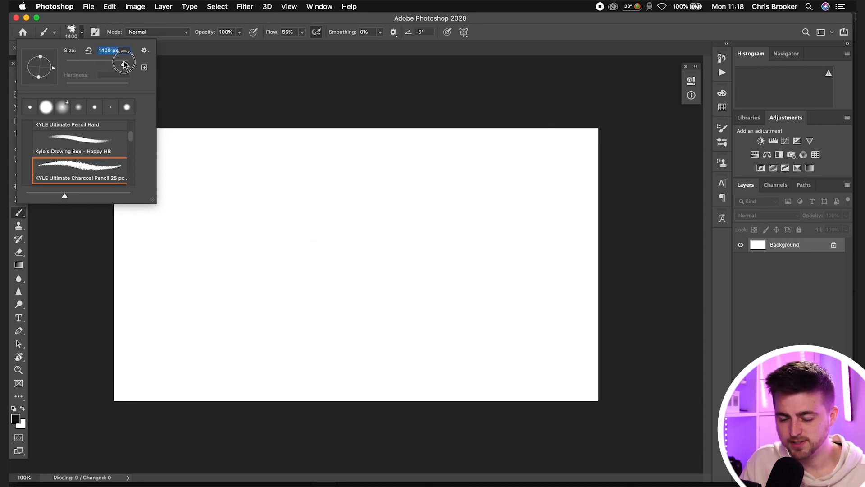
pyautogui.moveTo(127, 60); pyautogui.dragTo(122, 61)
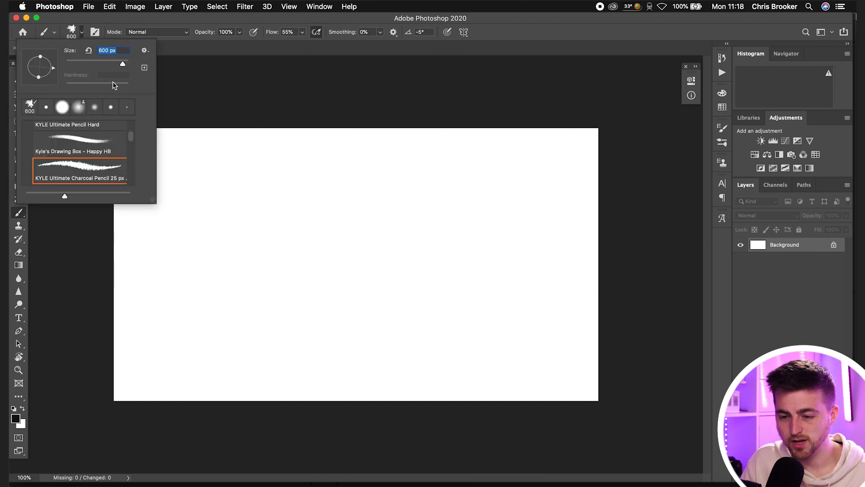
pyautogui.moveTo(124, 89)
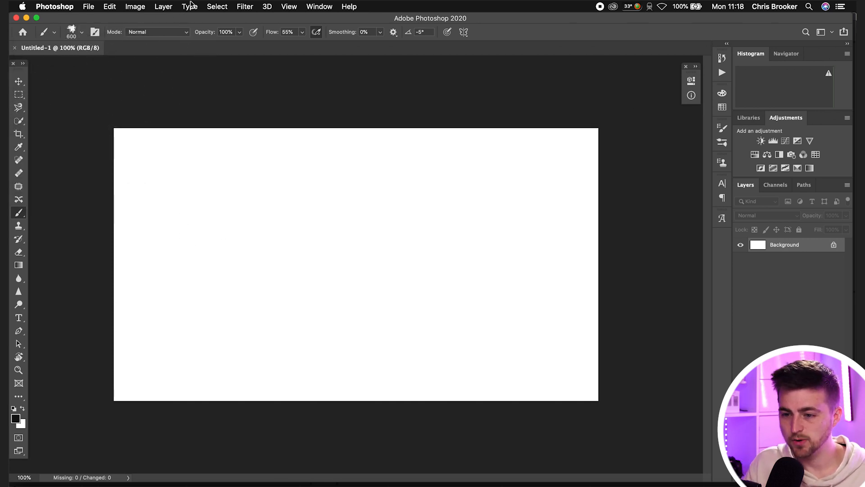
# Add Layers 1–3, painting a large black charcoal stroke on each.
pyautogui.click(163, 6)
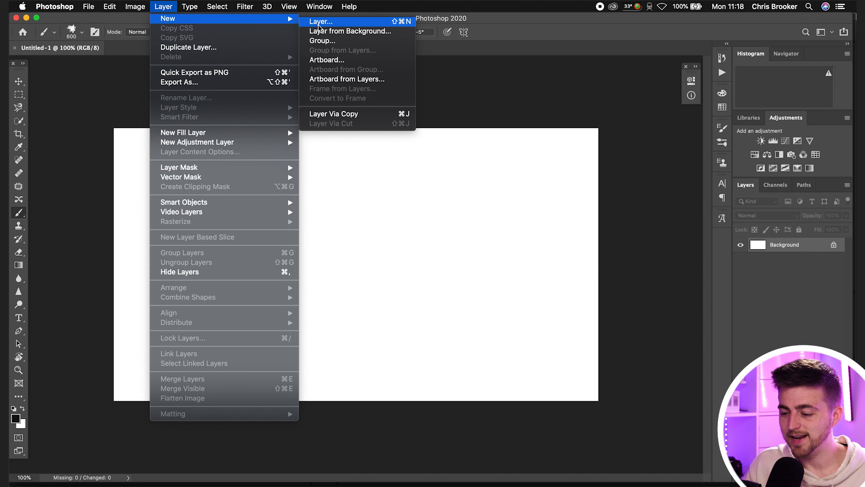
pyautogui.click(320, 22)
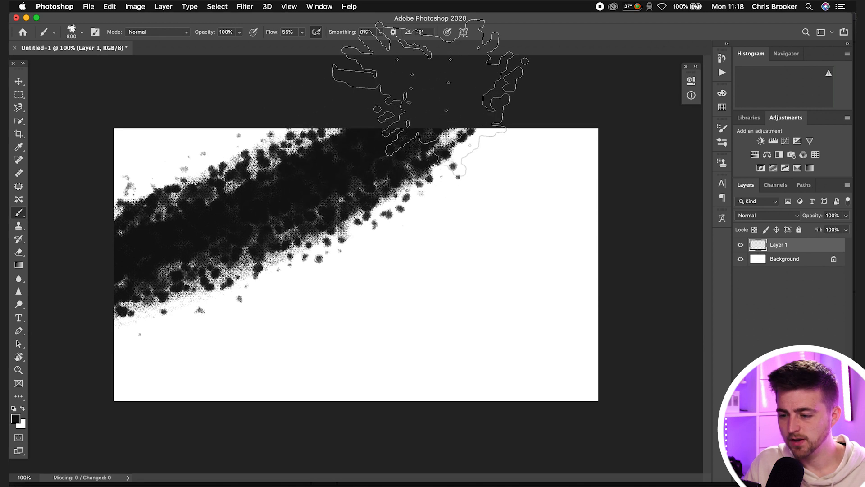
pyautogui.click(163, 6)
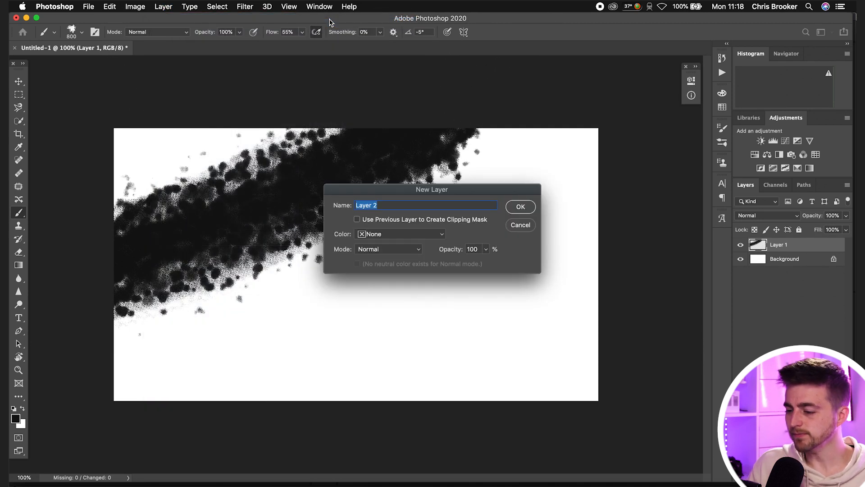
pyautogui.click(519, 206)
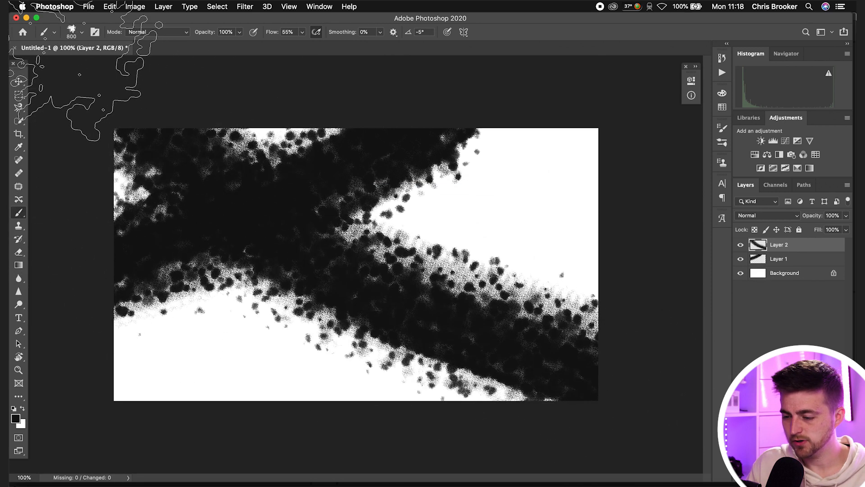
pyautogui.click(164, 7)
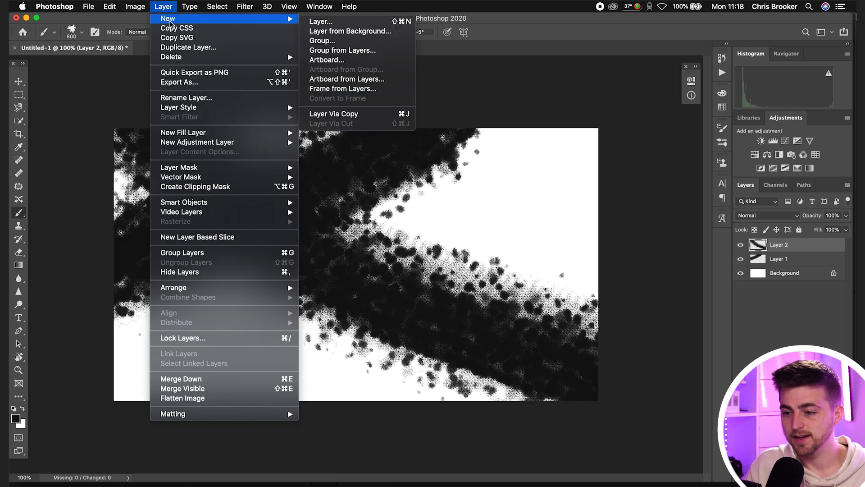
pyautogui.moveTo(328, 25)
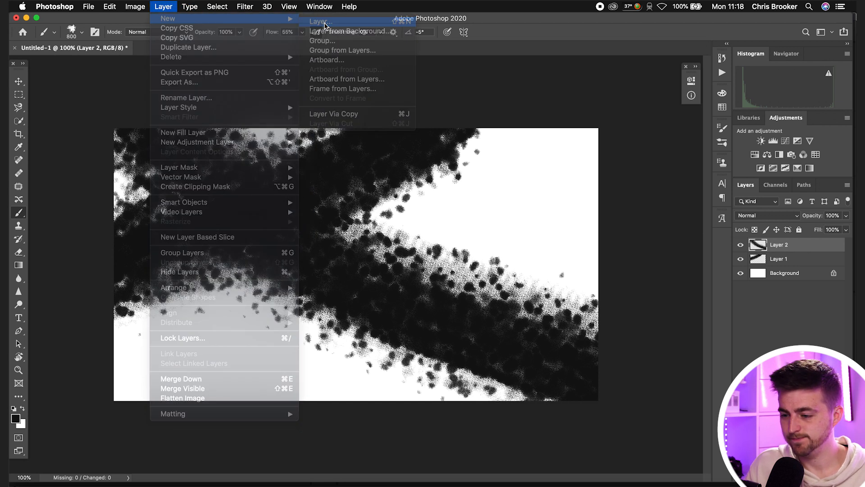
pyautogui.click(319, 21)
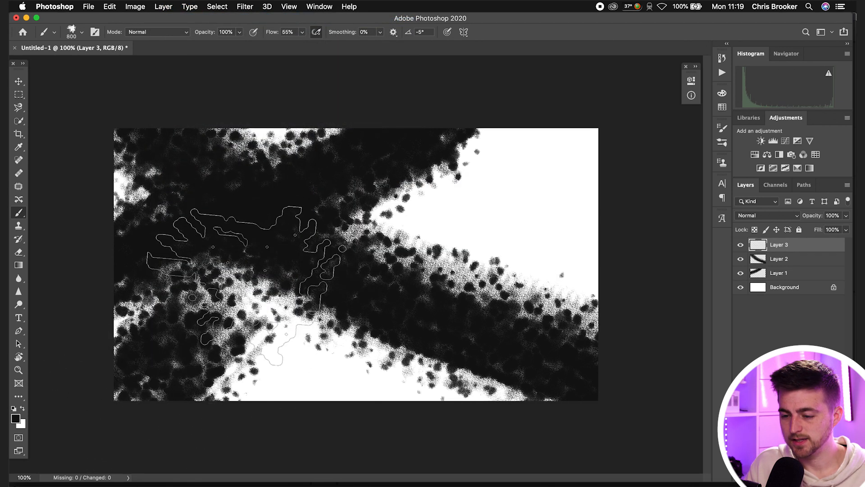
# Add Layers 4–7 with further charcoal strokes until the canvas is mostly covered.
pyautogui.click(163, 6)
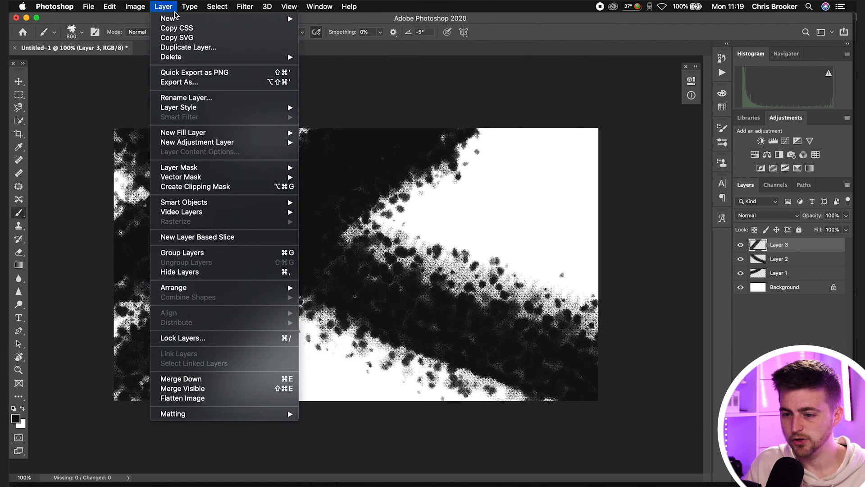
pyautogui.click(169, 18)
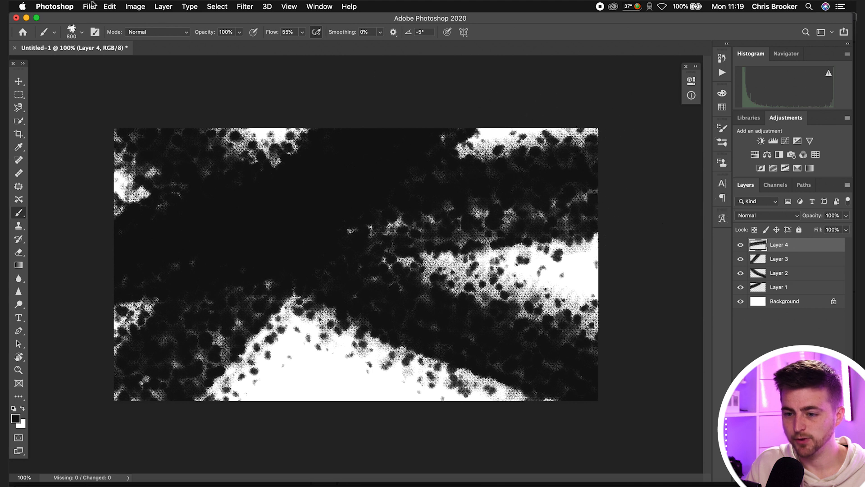
pyautogui.click(163, 7)
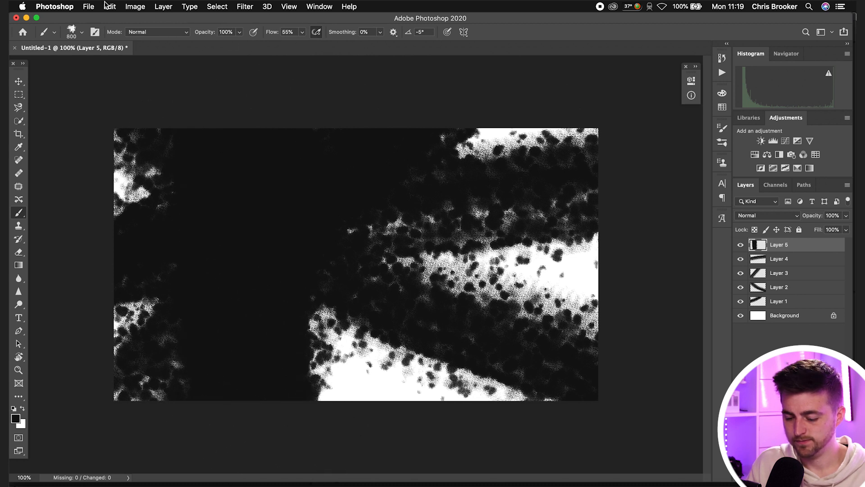
pyautogui.click(163, 6)
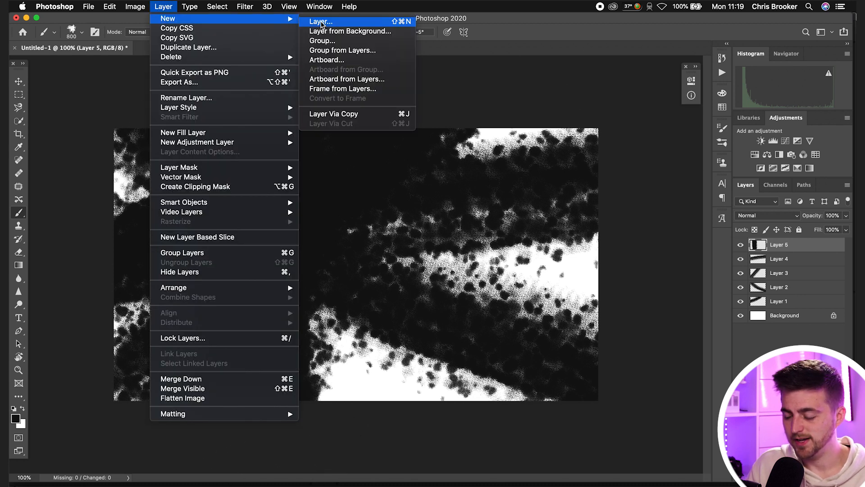
pyautogui.click(319, 21)
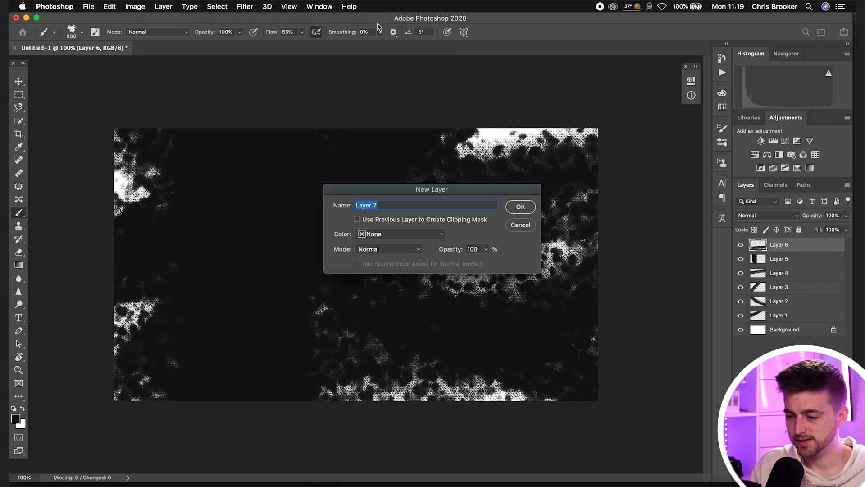
pyautogui.click(519, 207)
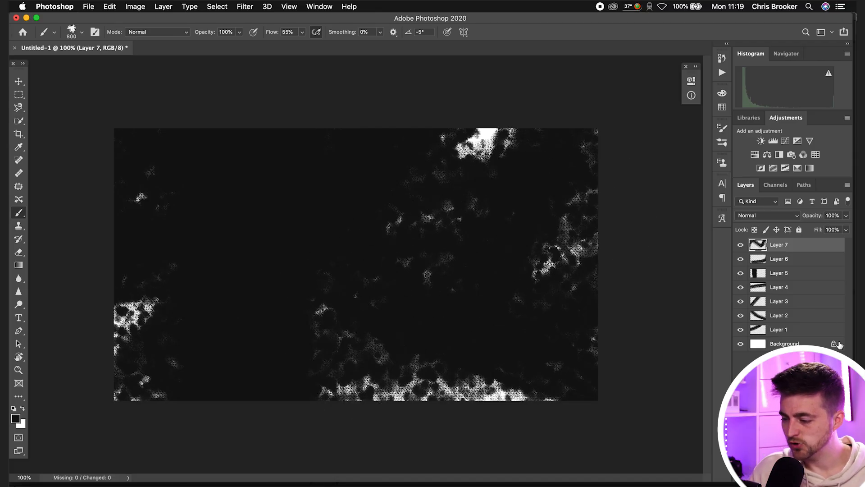
# Hide the white Background layer and save as Brushes.psd in Photoshop format with maximum compatibility.
pyautogui.click(741, 343)
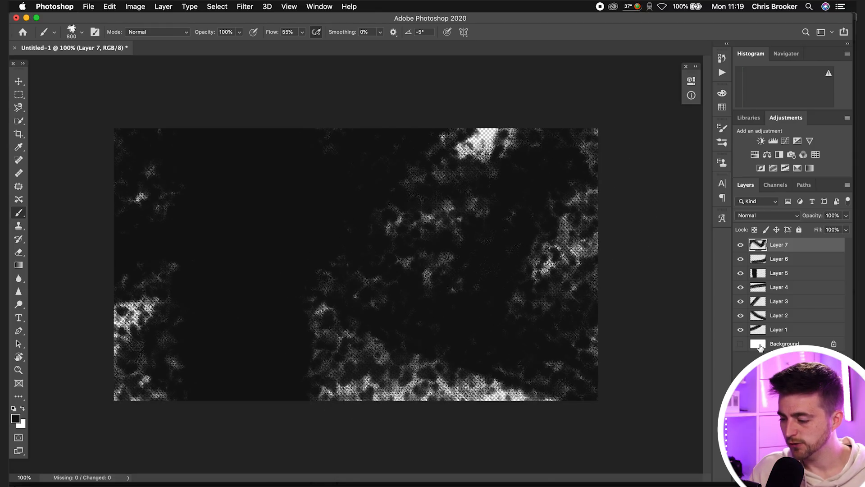
pyautogui.click(777, 330)
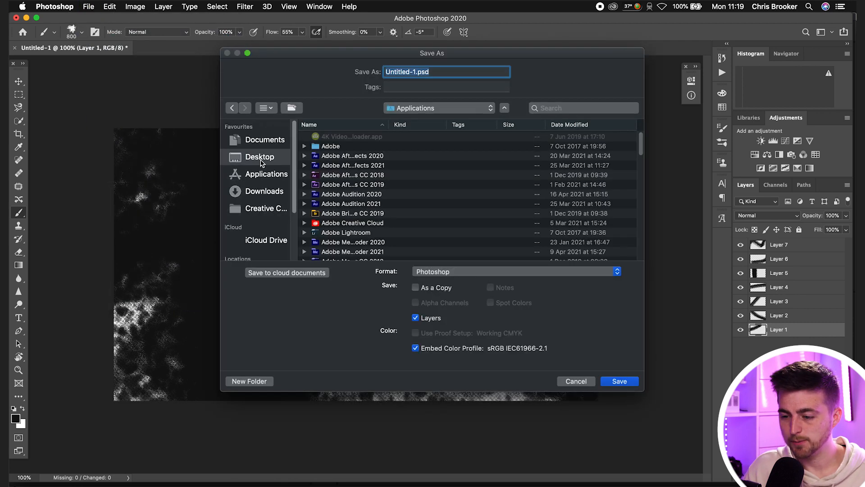
pyautogui.click(262, 240)
pyautogui.write('Brushes')
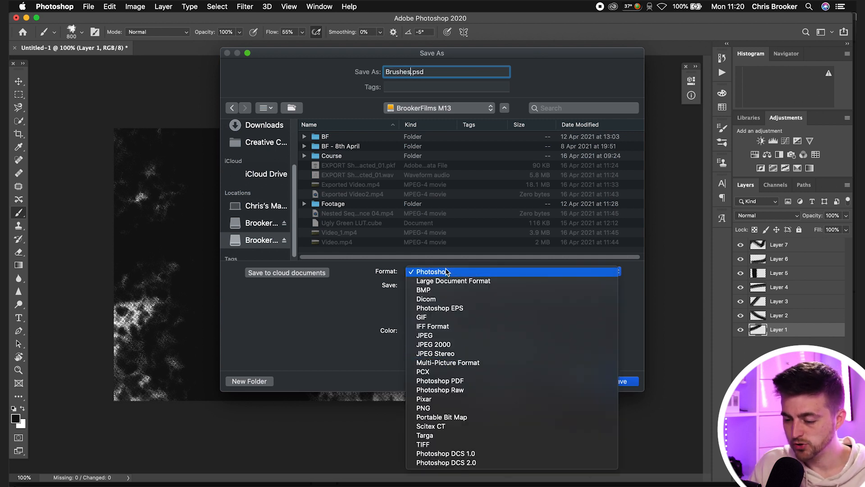
pyautogui.click(432, 272)
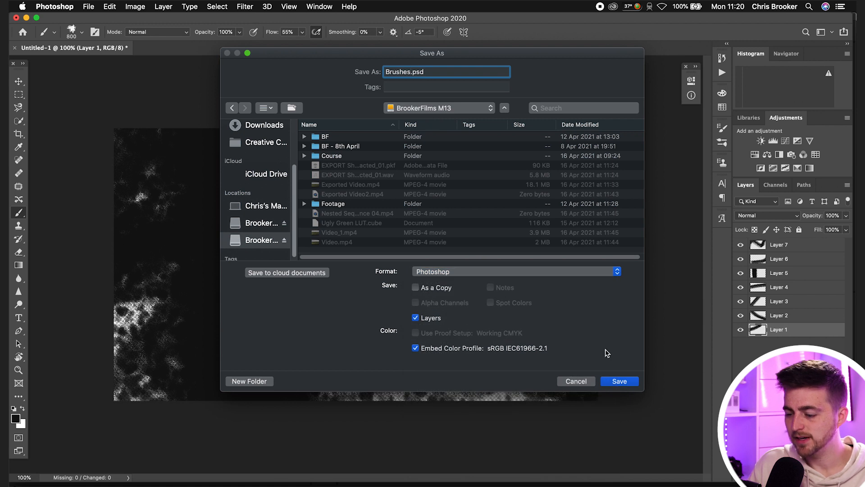
pyautogui.click(618, 381)
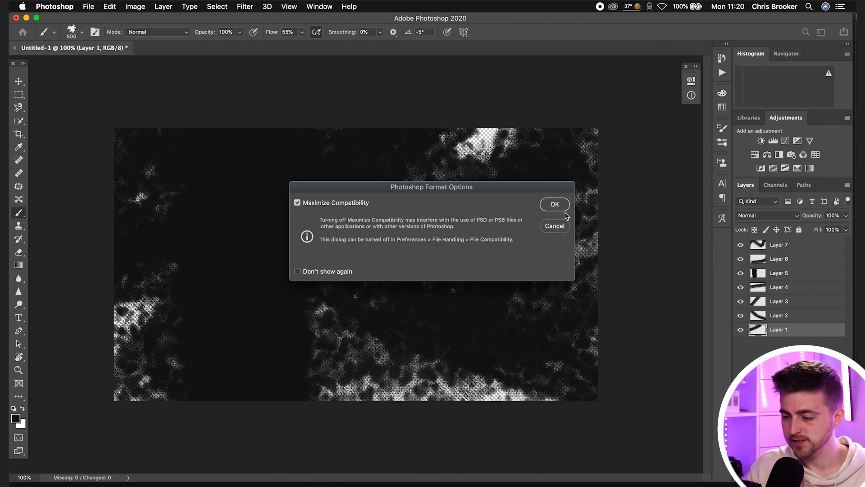
pyautogui.click(554, 204)
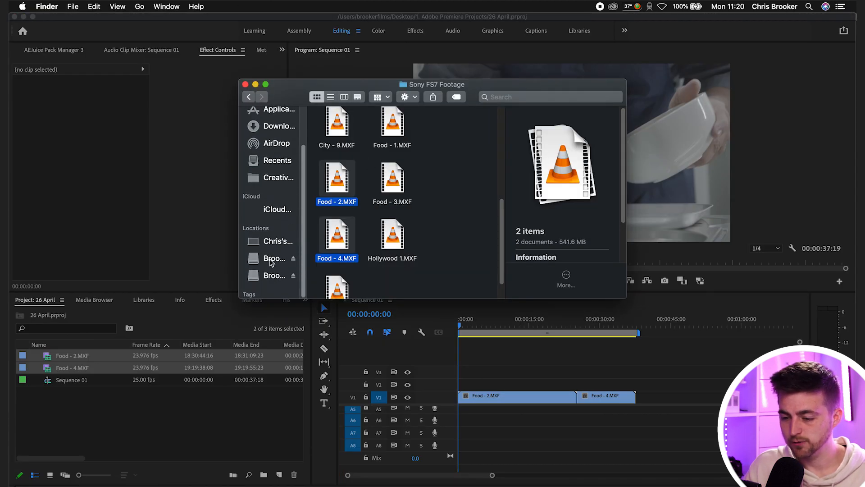
# Bring Brushes.psd from the BrookerFilms M13 drive into the Premiere project.
pyautogui.click(273, 275)
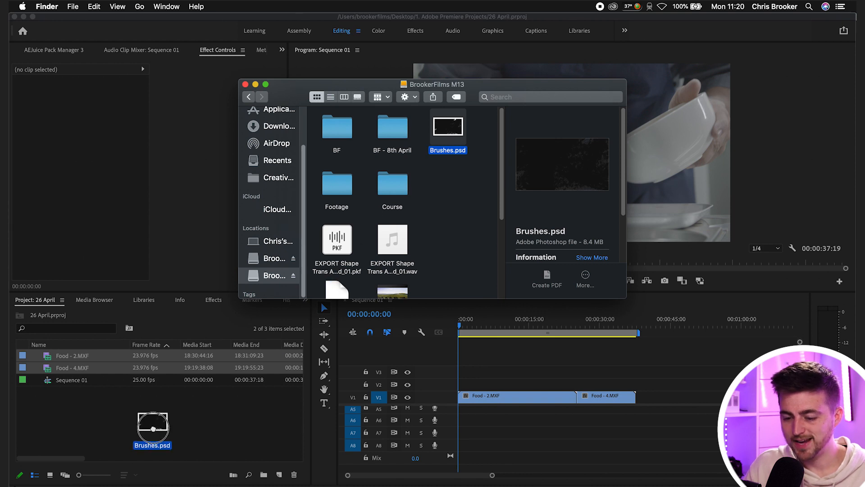
pyautogui.doubleClick(448, 127)
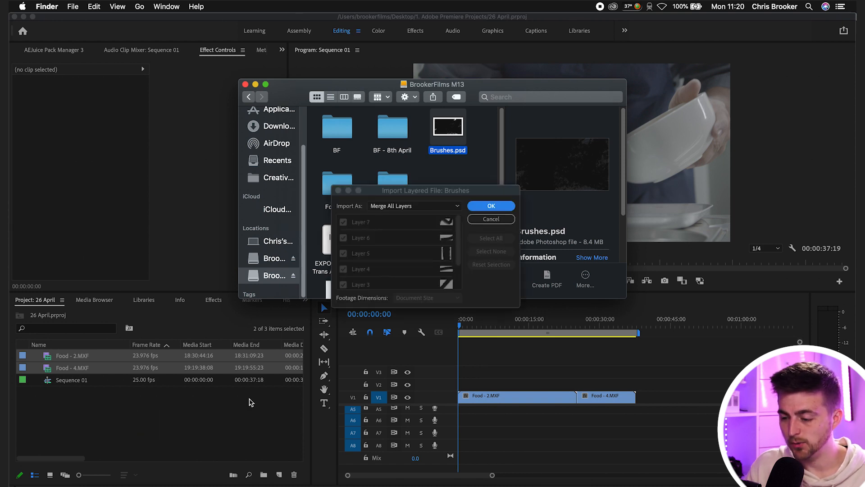
pyautogui.moveTo(417, 197)
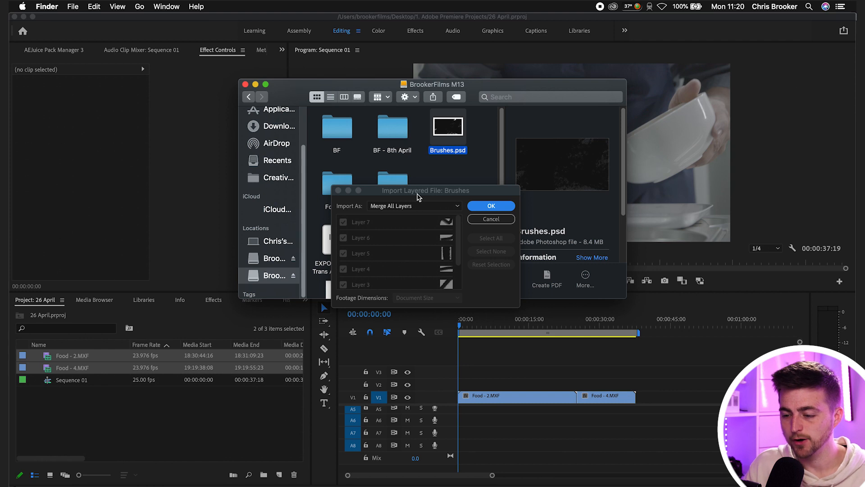
pyautogui.moveTo(393, 211)
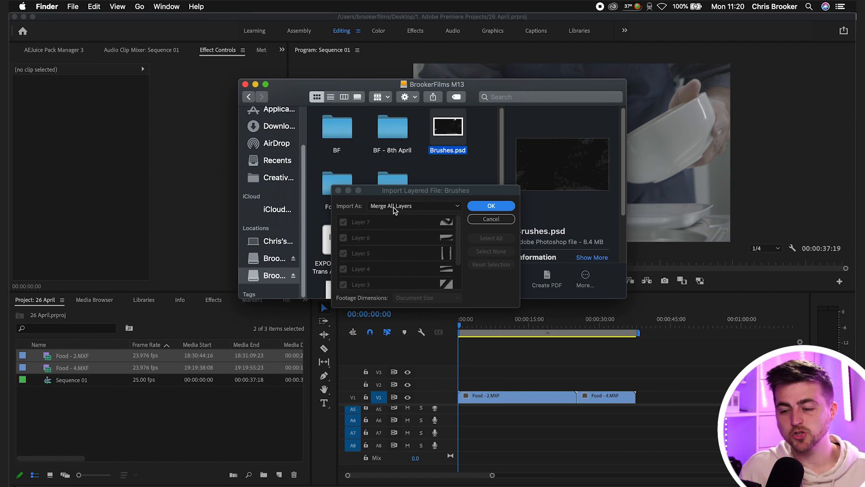
# Import Brushes.psd as Individual Layers and go into the resulting Brushes bin.
pyautogui.click(414, 206)
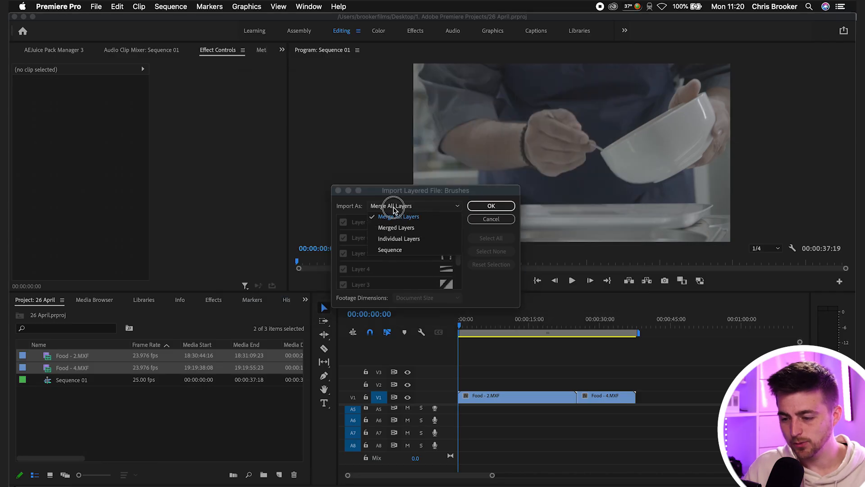
pyautogui.moveTo(400, 238)
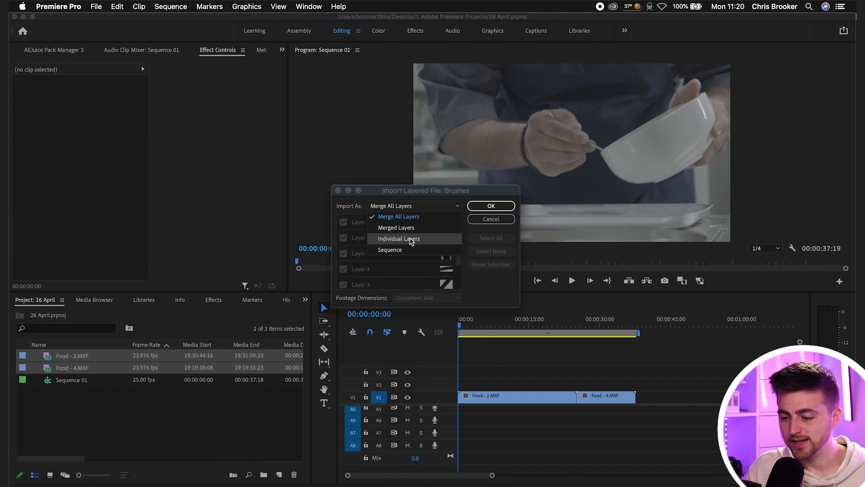
pyautogui.click(490, 205)
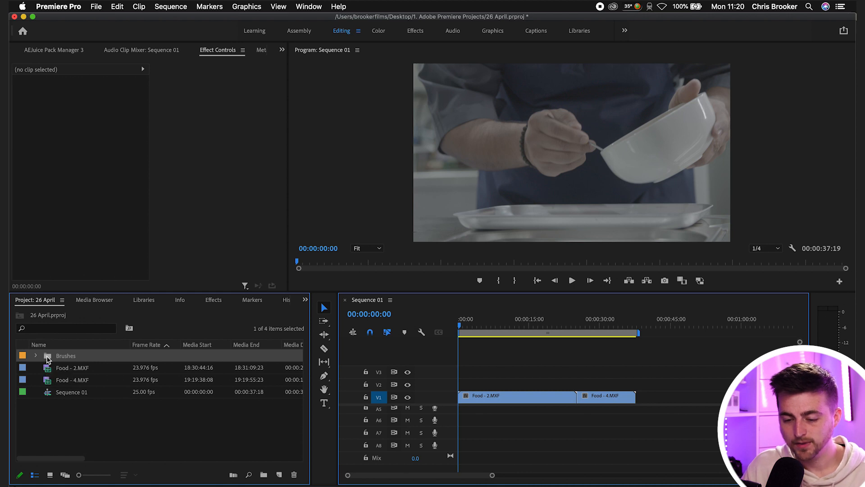
pyautogui.doubleClick(66, 355)
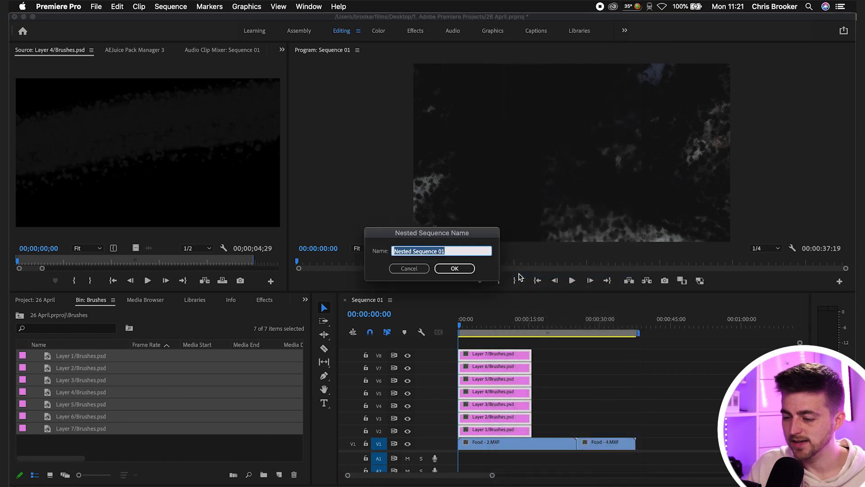
# Nest the seven stacked brush layers as Nested Sequence 01 and enter it for editing.
pyautogui.click(454, 268)
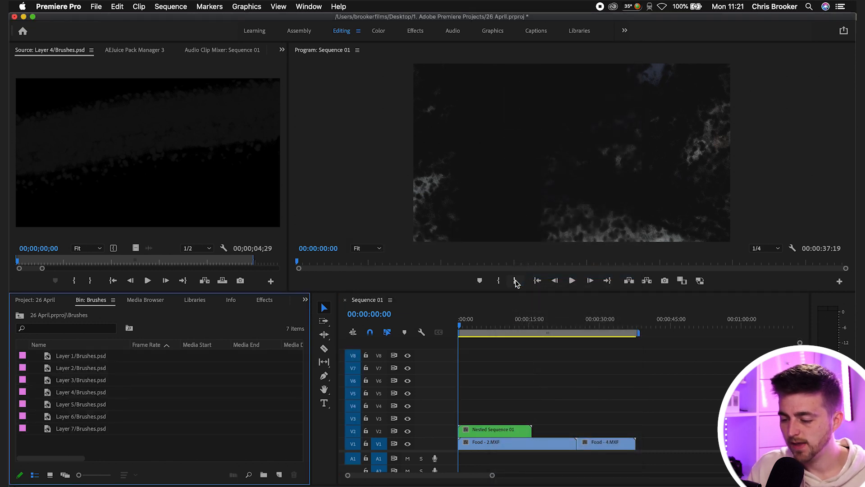
pyautogui.doubleClick(495, 429)
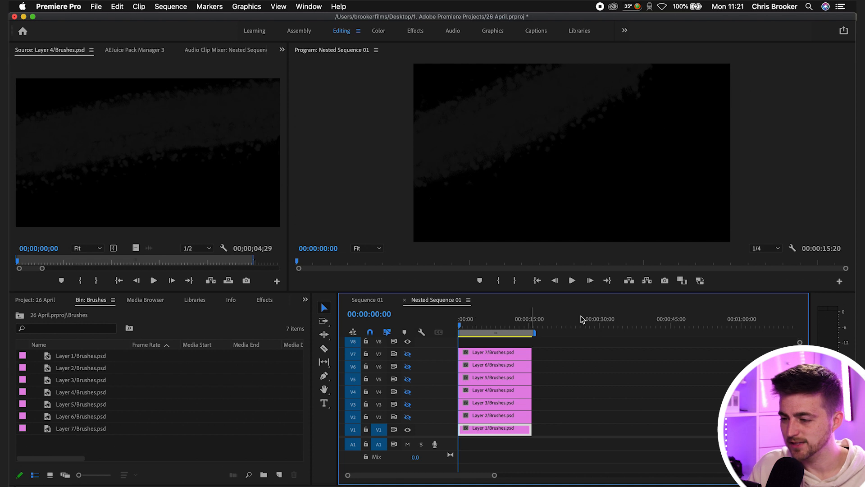
pyautogui.moveTo(574, 82)
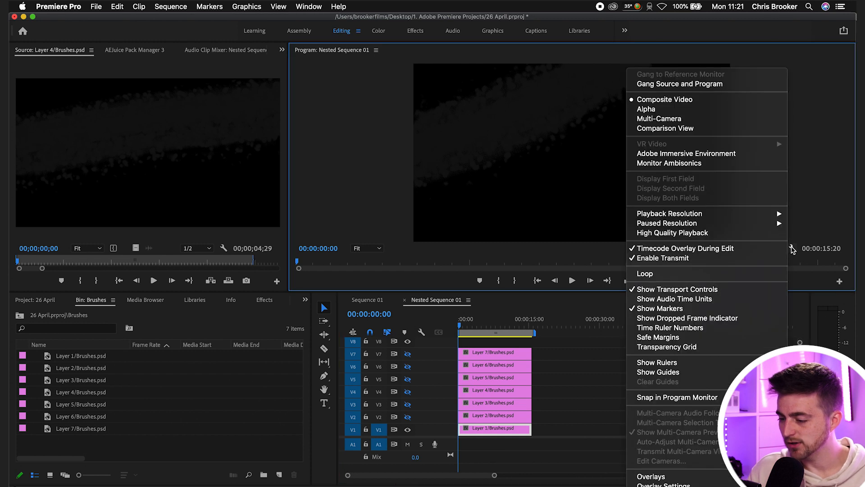
pyautogui.moveTo(668, 346)
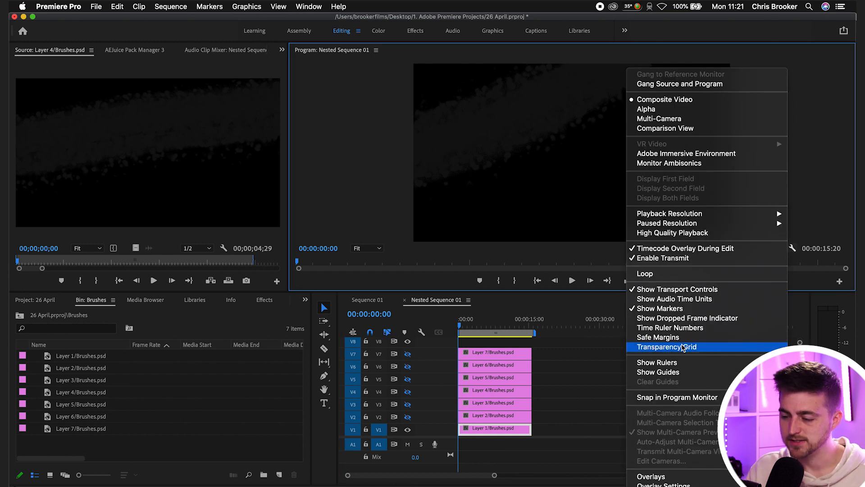
# Enable the Transparency Grid so the bottom brush stroke shows over a checkerboard.
pyautogui.click(668, 346)
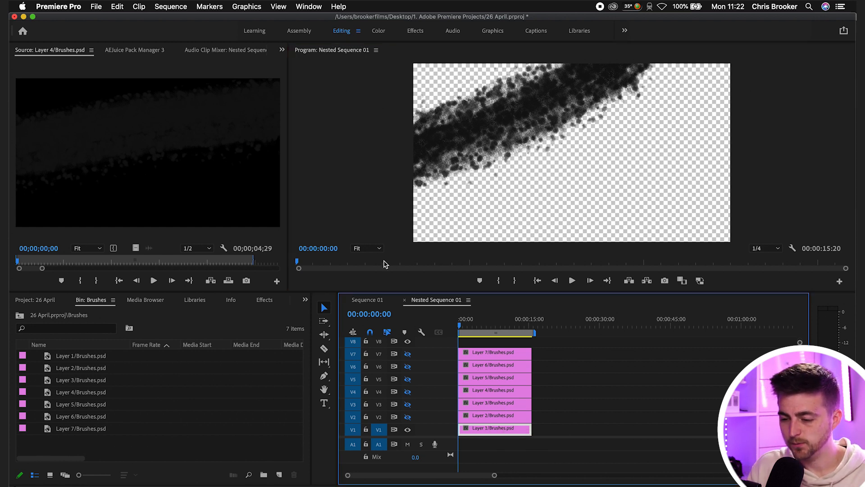
# Set the program monitor to 50% zoom and bring up Effect Controls for Layer 1.
pyautogui.click(366, 247)
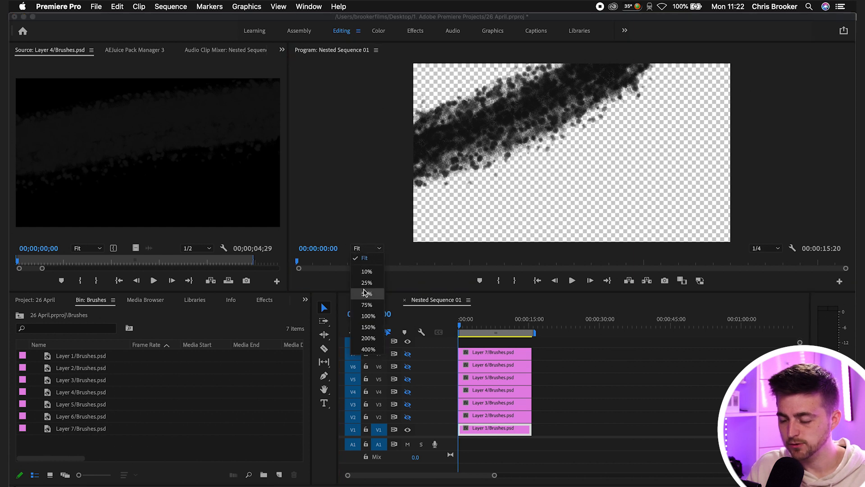
pyautogui.click(367, 293)
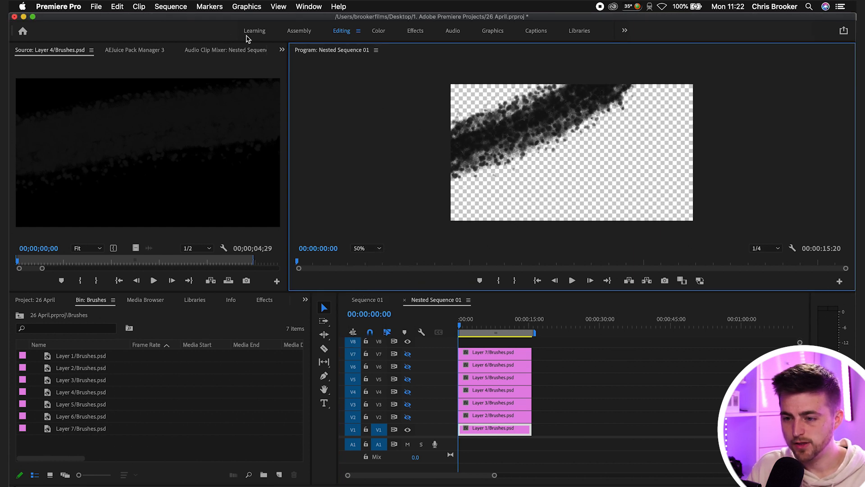
pyautogui.click(281, 50)
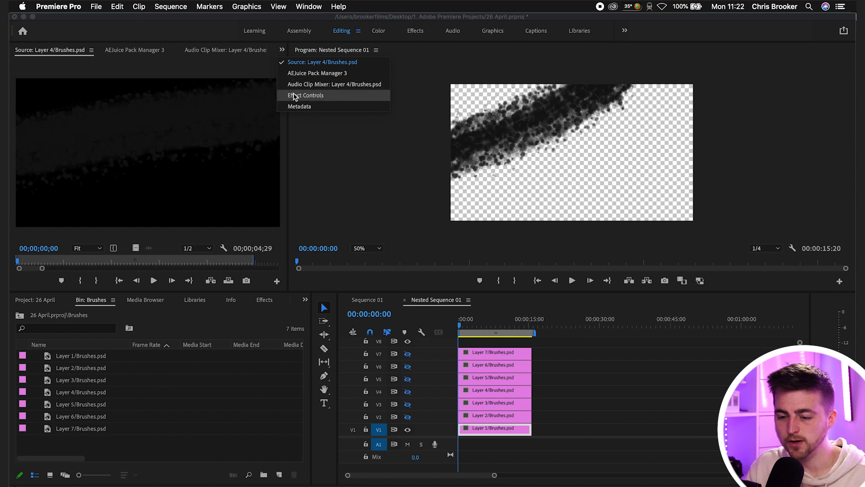
pyautogui.click(307, 95)
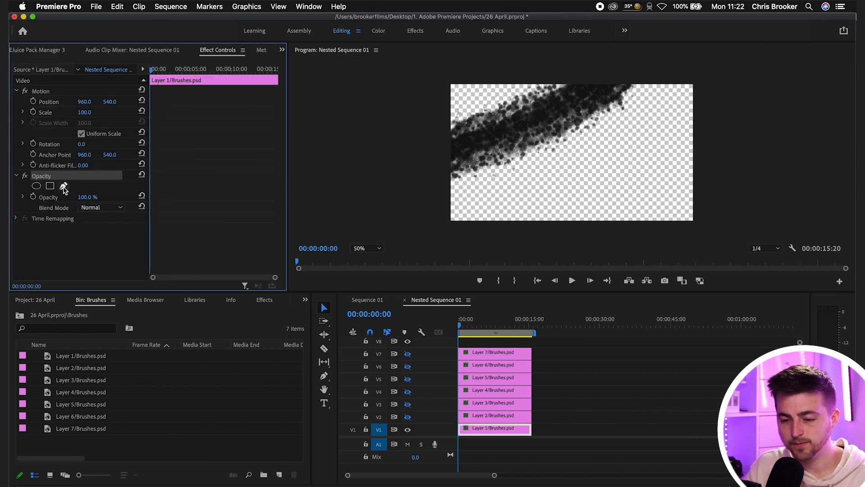
# Draw a feathered pen mask on Layer 1's opacity and keyframe its Mask Path so the stroke reveals.
pyautogui.click(64, 186)
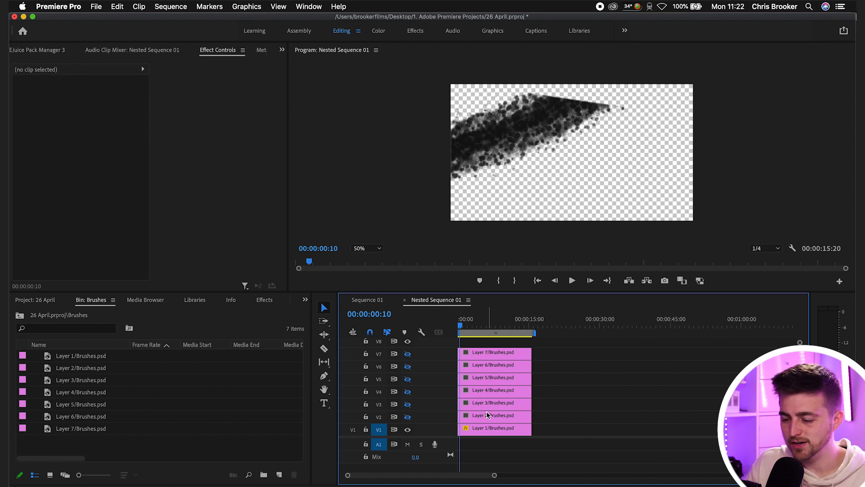
pyautogui.click(494, 427)
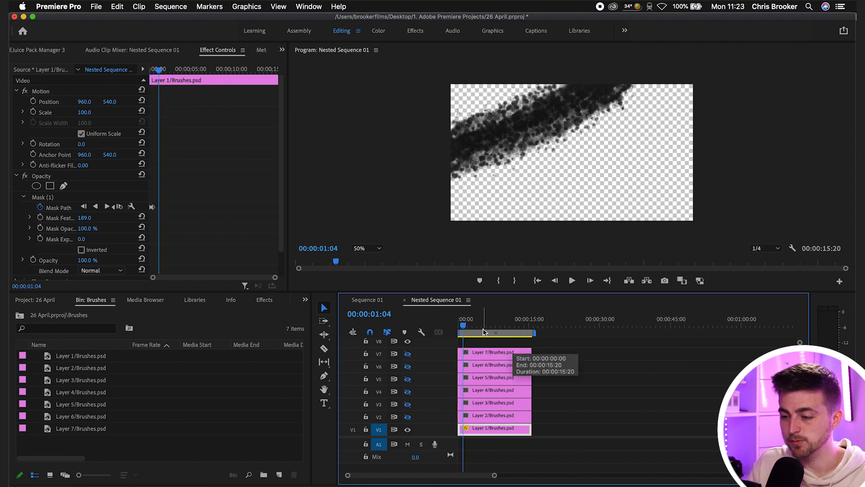
pyautogui.click(460, 318)
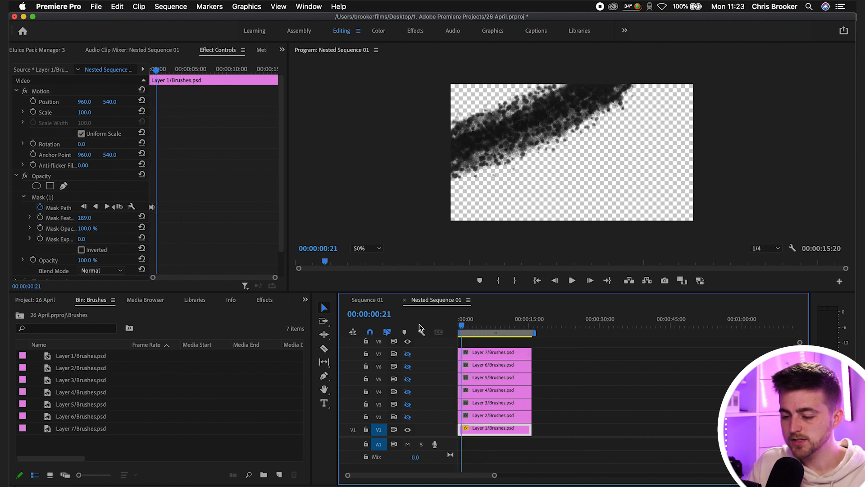
# Give Layer 2's brush stroke its own pen opacity mask with a Mask Path keyframe.
pyautogui.click(407, 429)
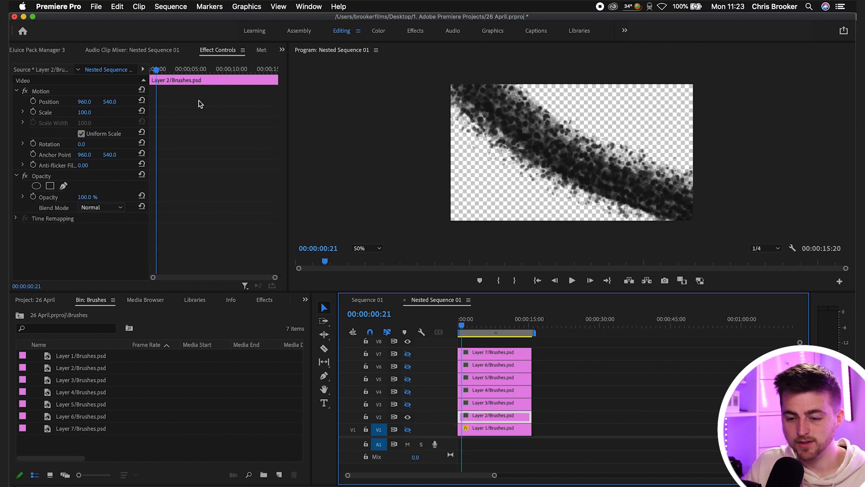
pyautogui.click(64, 186)
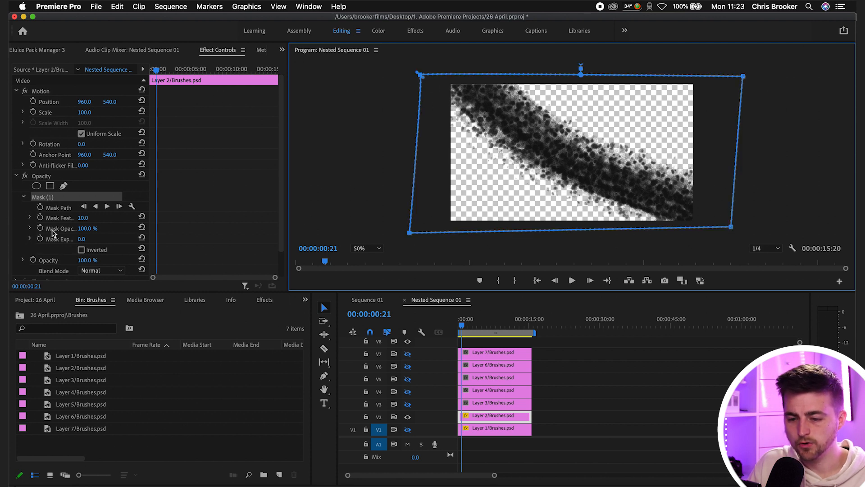
pyautogui.click(60, 208)
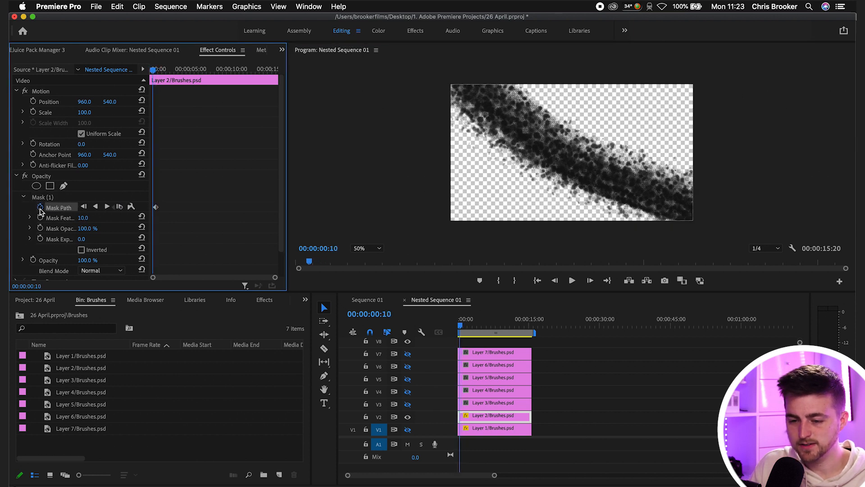
pyautogui.click(60, 208)
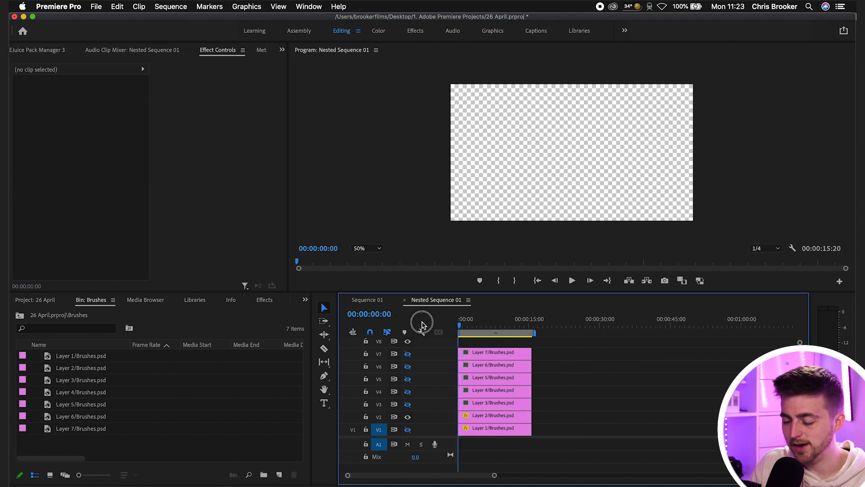
pyautogui.moveTo(407, 429)
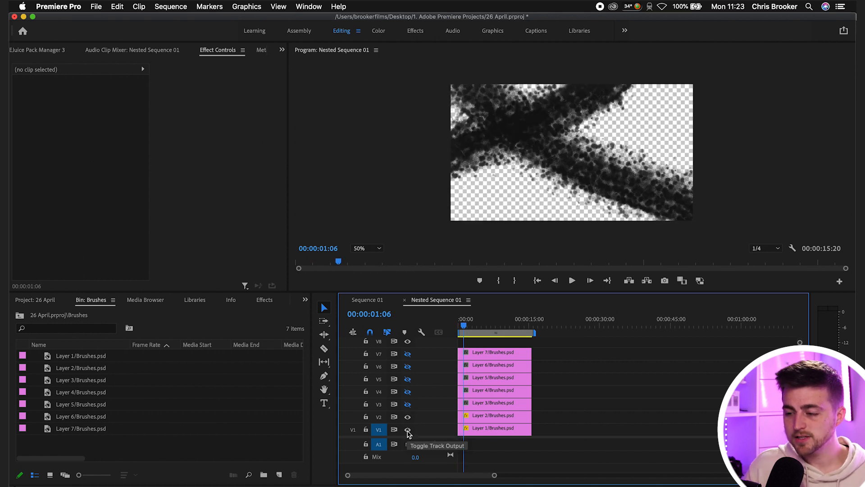
# Re-enable every brush track's output and preview the full seven-layer stroke animation.
pyautogui.click(493, 390)
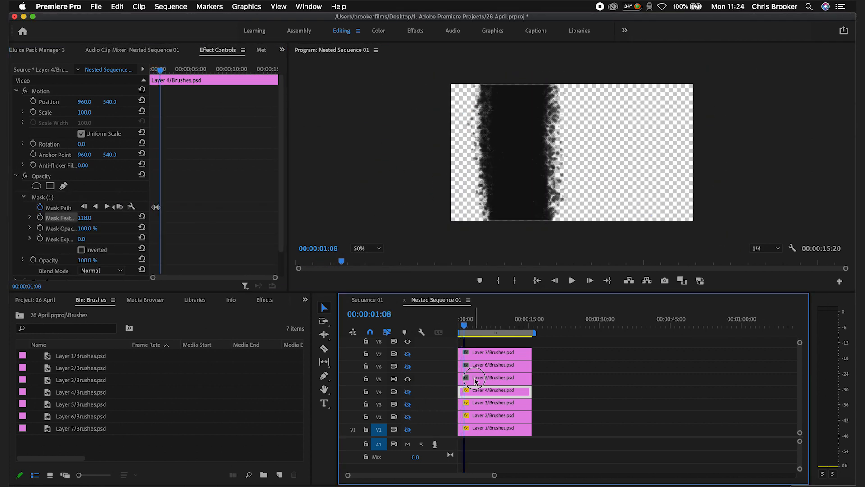
pyautogui.click(494, 364)
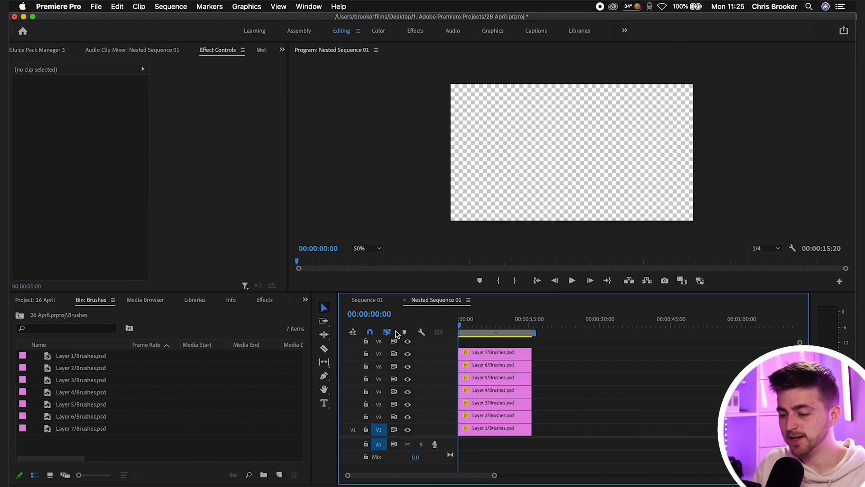
pyautogui.click(572, 280)
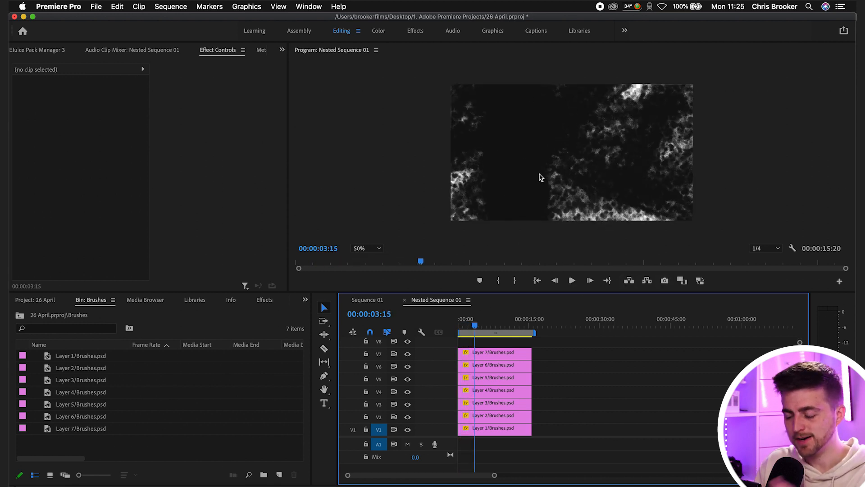
pyautogui.moveTo(458, 178)
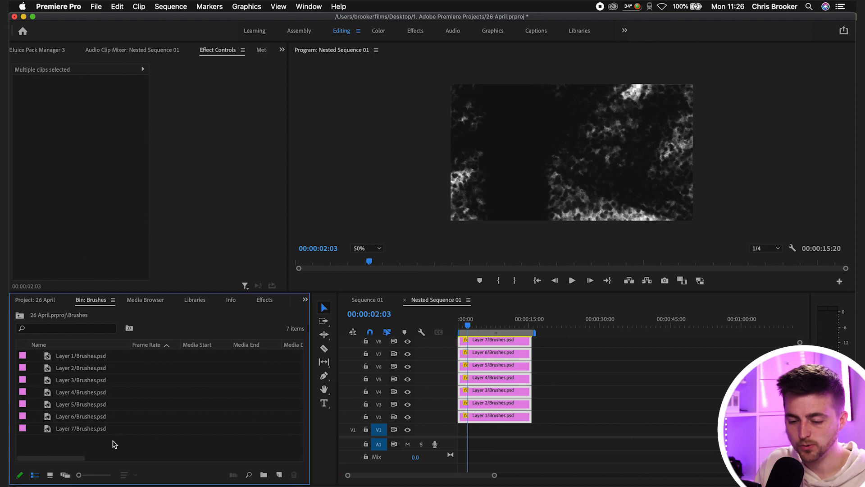
# Create a Black Video clip from the bin and place it on V1 beneath the brush layers.
pyautogui.rightClick(114, 443)
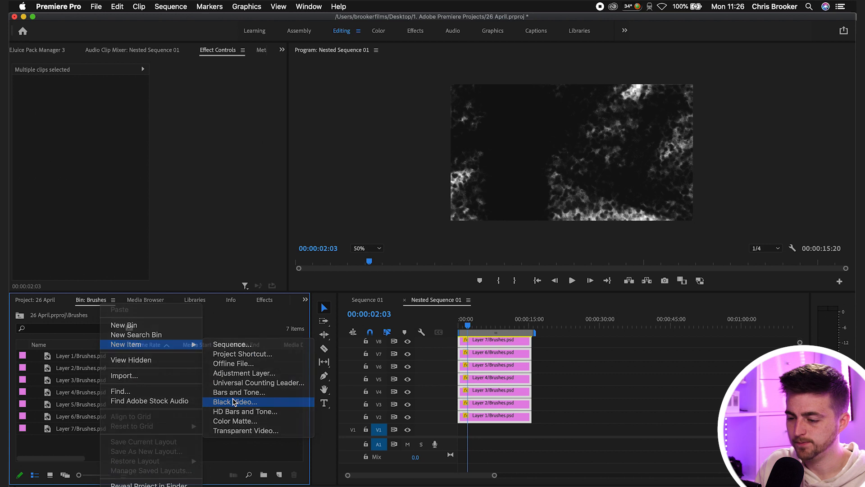
pyautogui.click(236, 401)
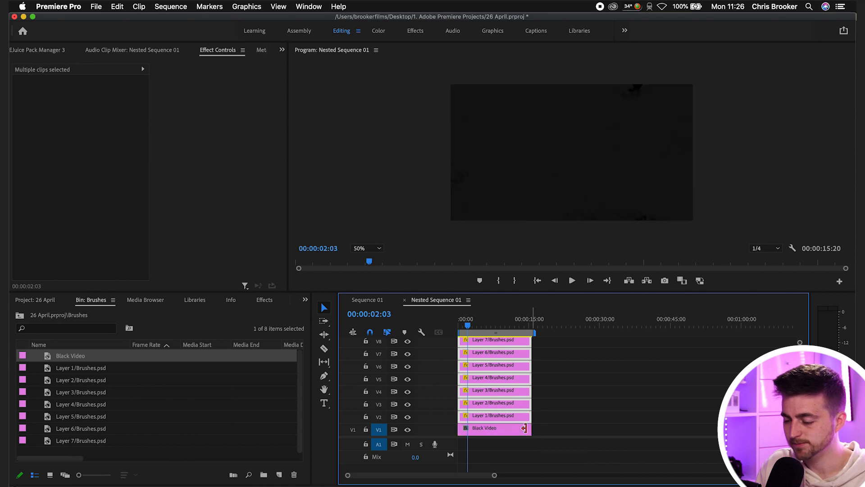
pyautogui.click(485, 427)
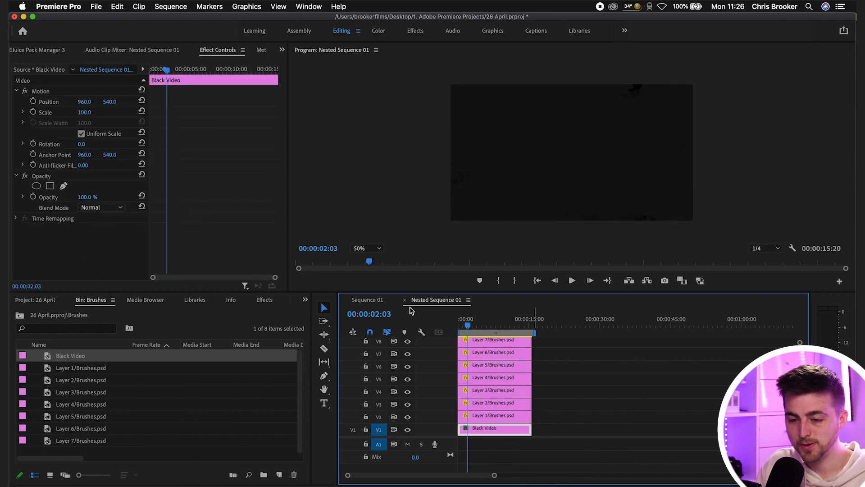
pyautogui.moveTo(33, 198)
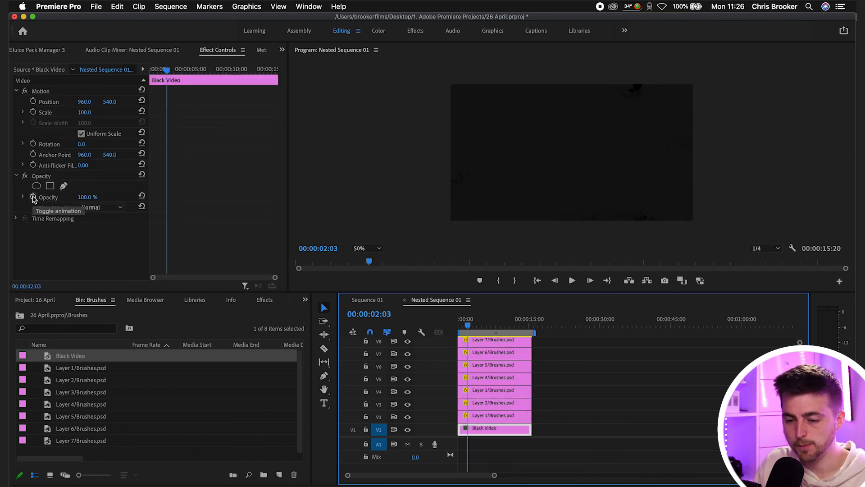
# Keyframe the black clip's Opacity from 0% at the start to 100% at 2:03 and check the fade.
pyautogui.click(32, 198)
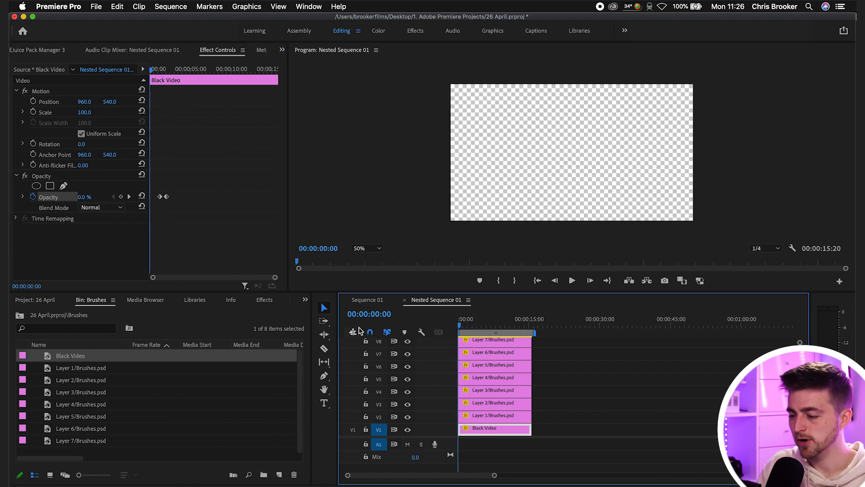
pyautogui.click(571, 280)
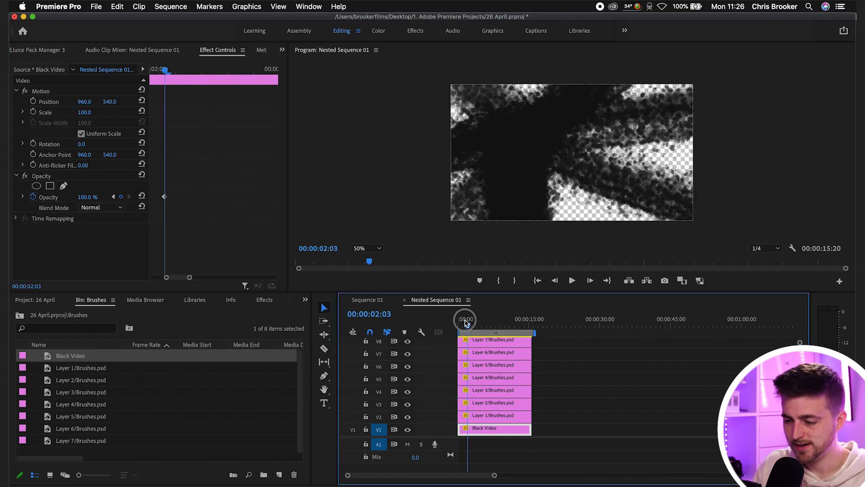
pyautogui.click(572, 280)
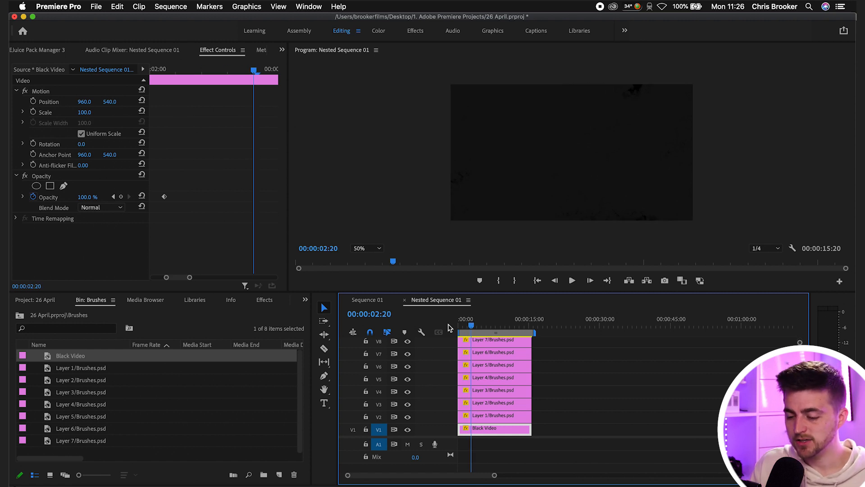
# In Sequence 01, apply Track Matte Key to Food - 4 with Matte set to Video 2, the brush nest.
pyautogui.click(367, 299)
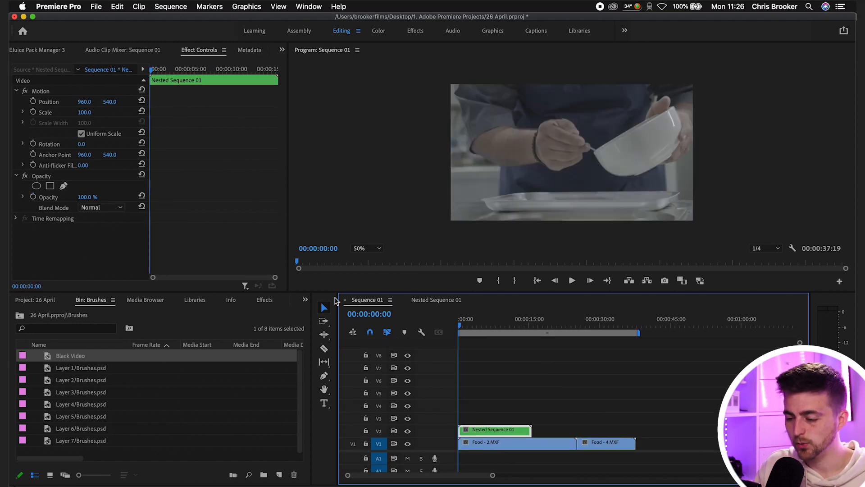
pyautogui.click(572, 280)
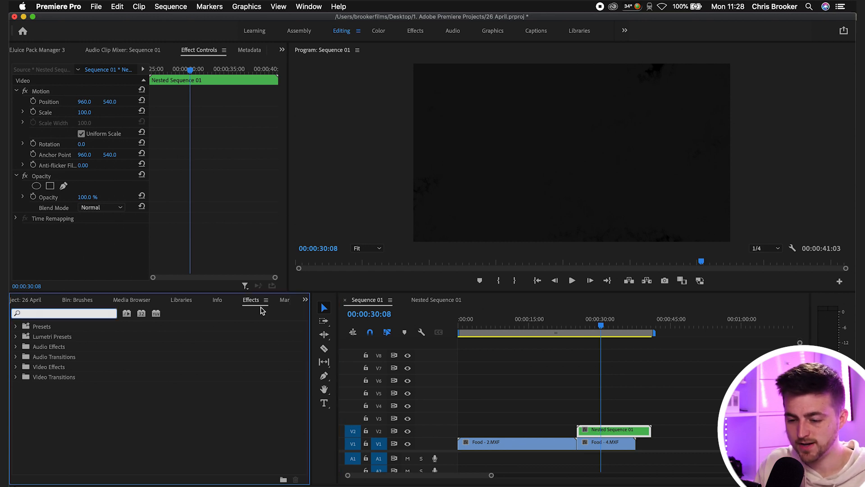
pyautogui.write('track ma')
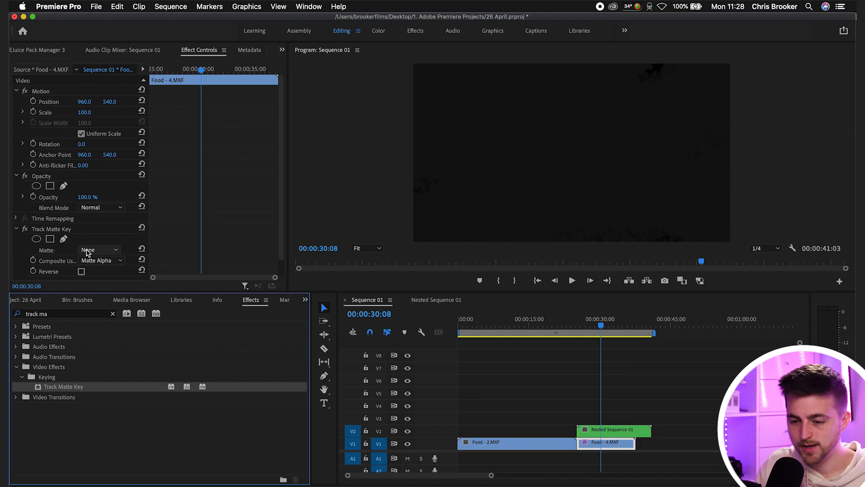
pyautogui.click(99, 249)
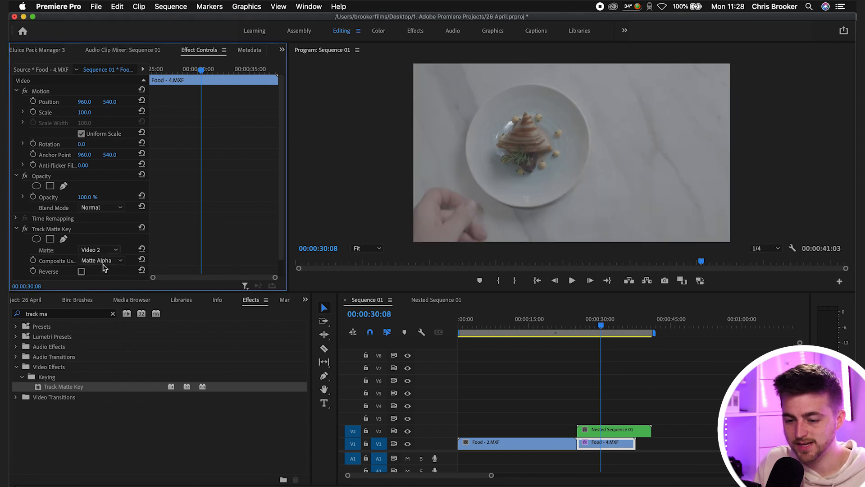
pyautogui.click(102, 260)
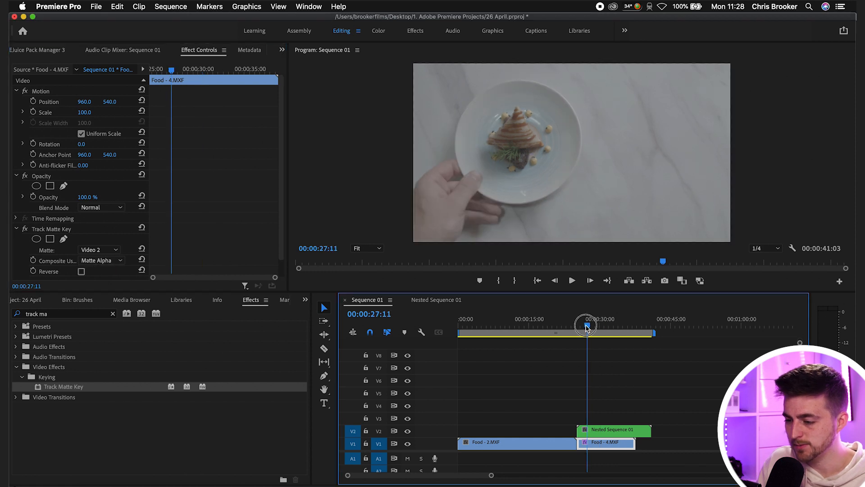
# Rewind before the transition and preview the paint-brush reveal.
pyautogui.click(571, 280)
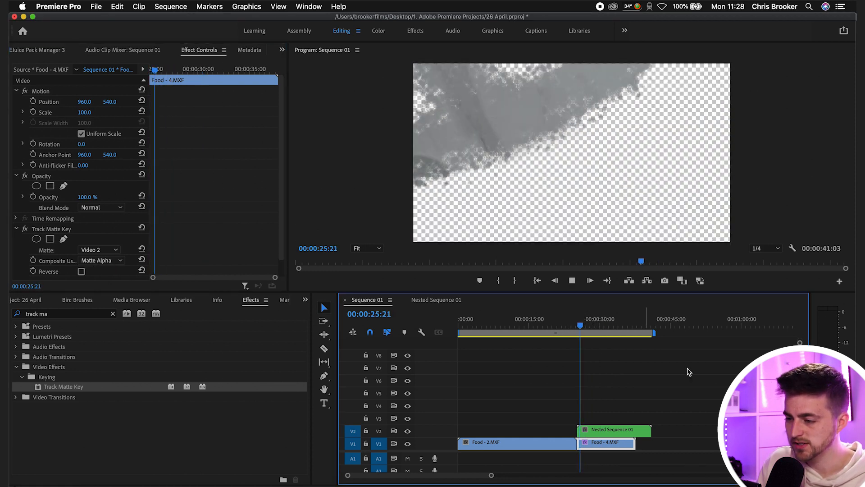
pyautogui.click(548, 318)
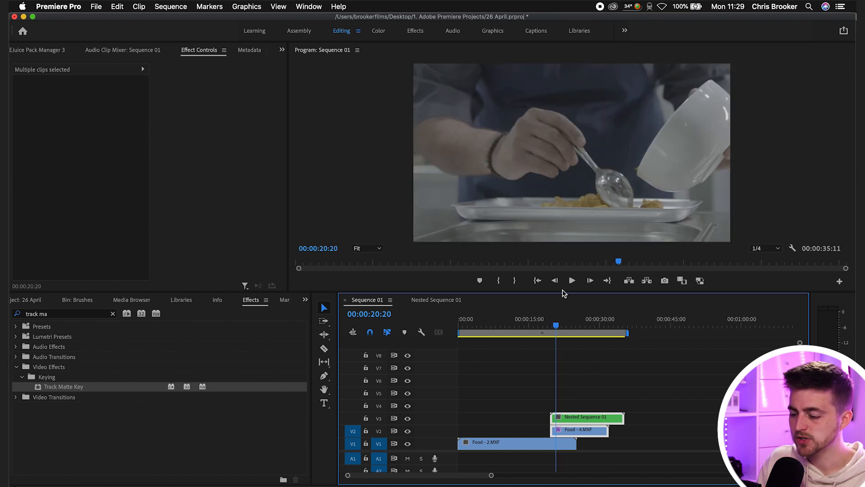
# Nest Food - 4 and Nested Sequence 01 together as Nested Sequence 03 above Food - 2.
pyautogui.click(579, 322)
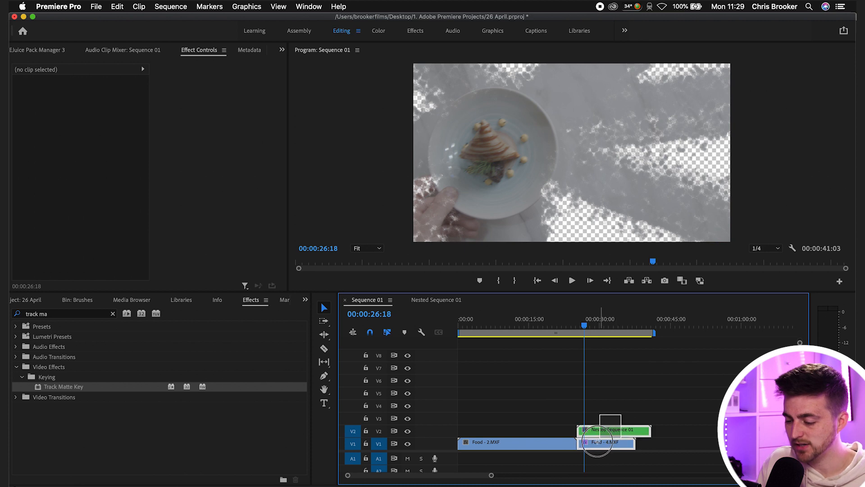
pyautogui.rightClick(600, 442)
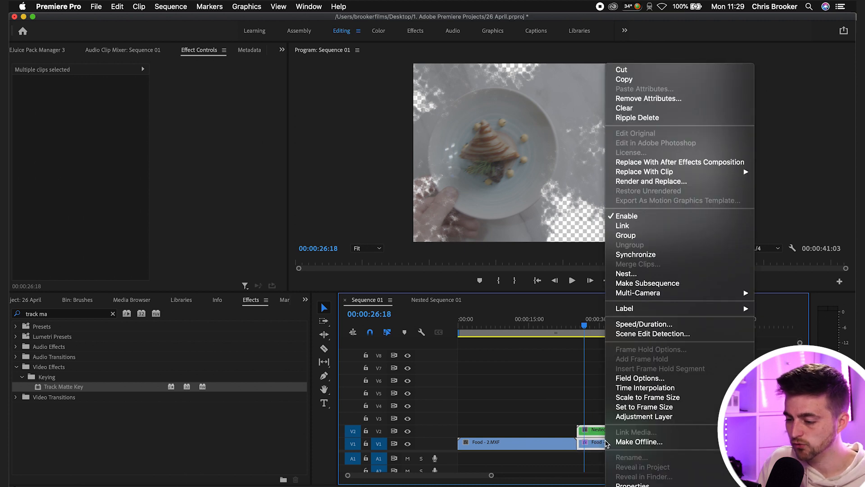
pyautogui.moveTo(626, 273)
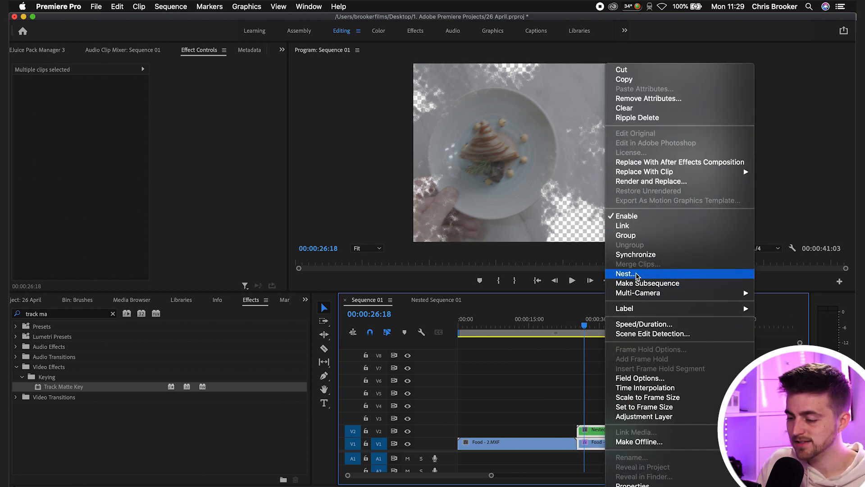
pyautogui.click(623, 274)
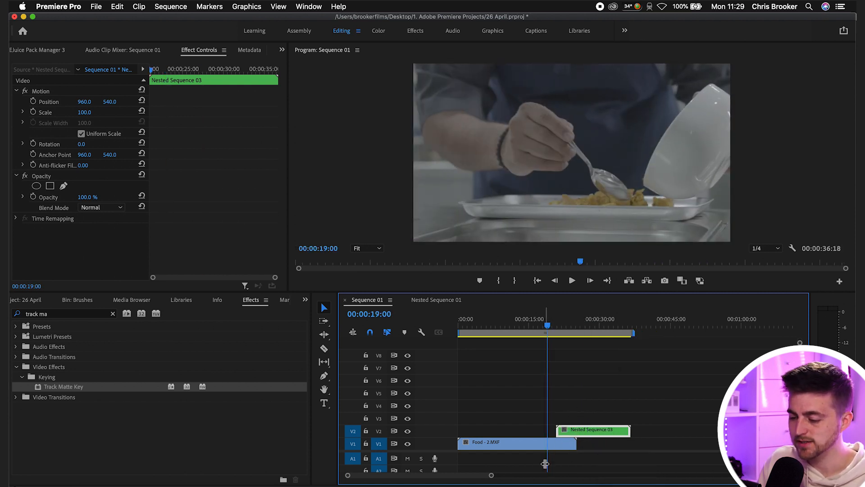
# Scrub and replay the paint-brush transition between the two food clips.
pyautogui.click(571, 280)
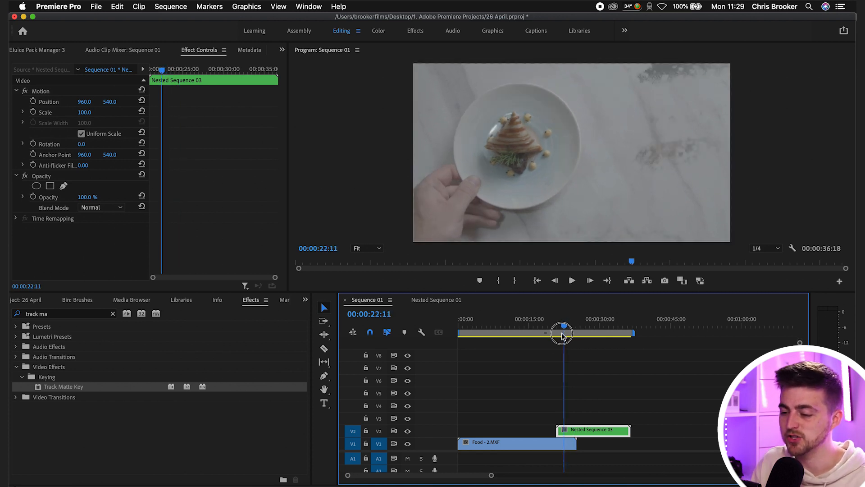
pyautogui.click(573, 280)
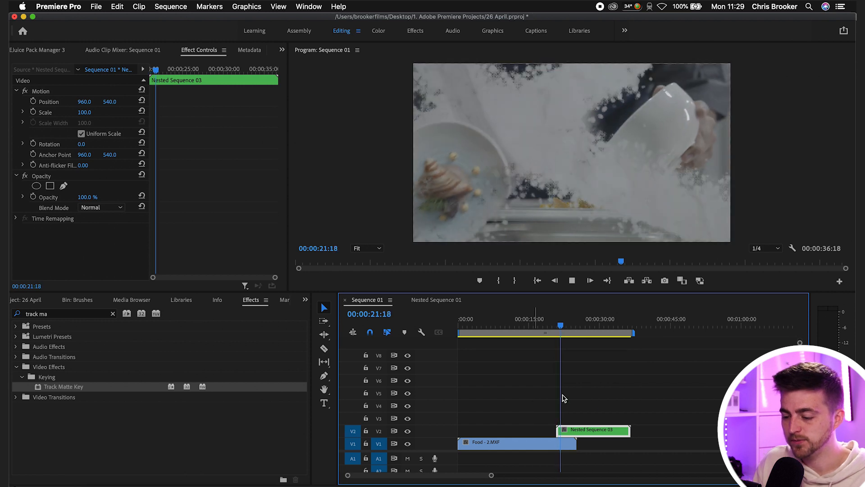
# Enter Nested Sequence 03, then Nested Sequence 01 inside it, and select Layer 3's brush stroke.
pyautogui.doubleClick(593, 429)
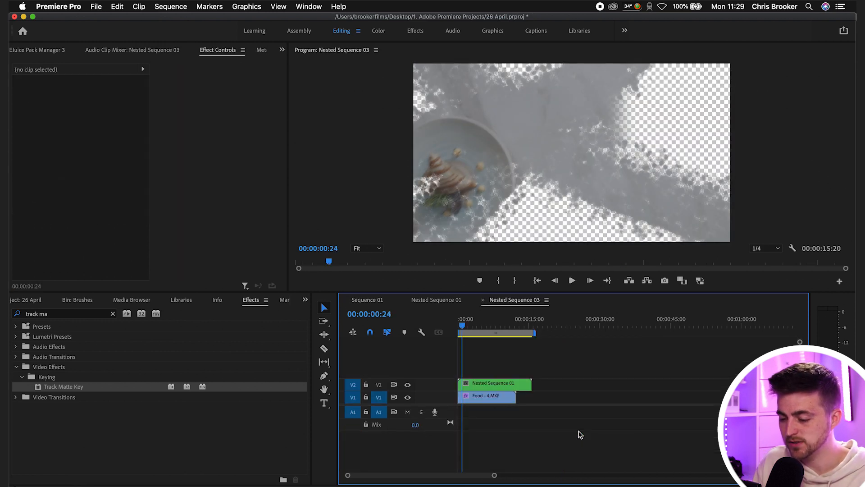
pyautogui.click(494, 383)
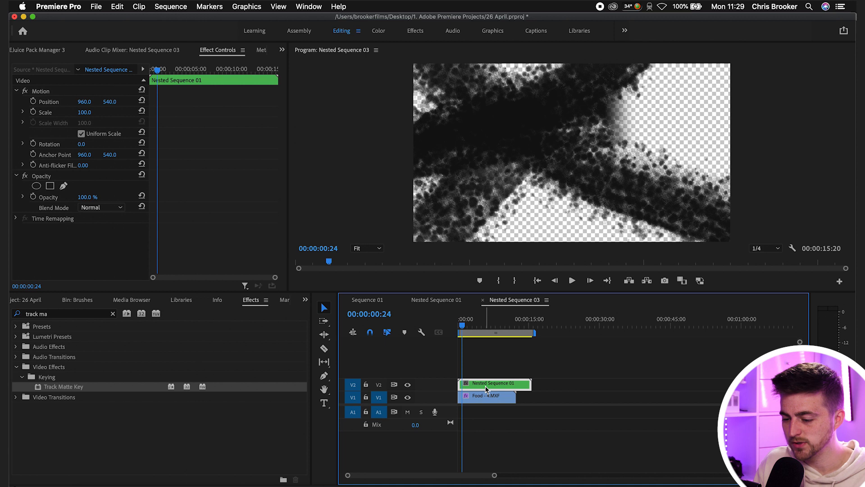
pyautogui.click(435, 300)
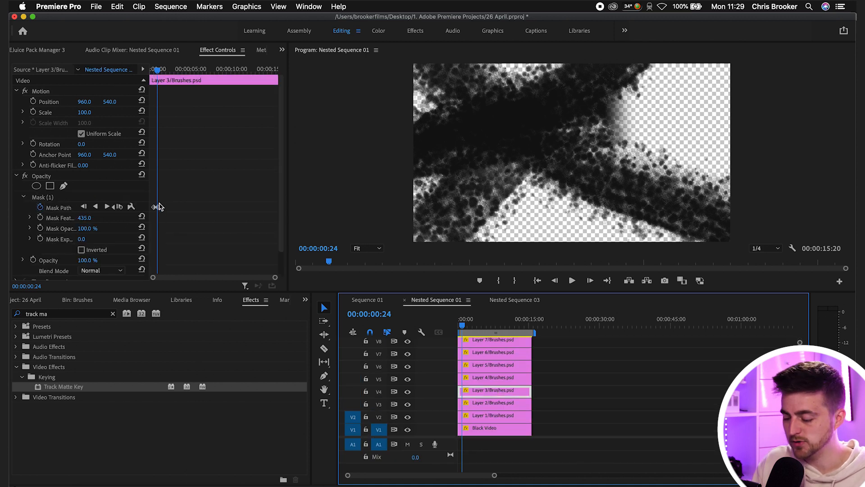